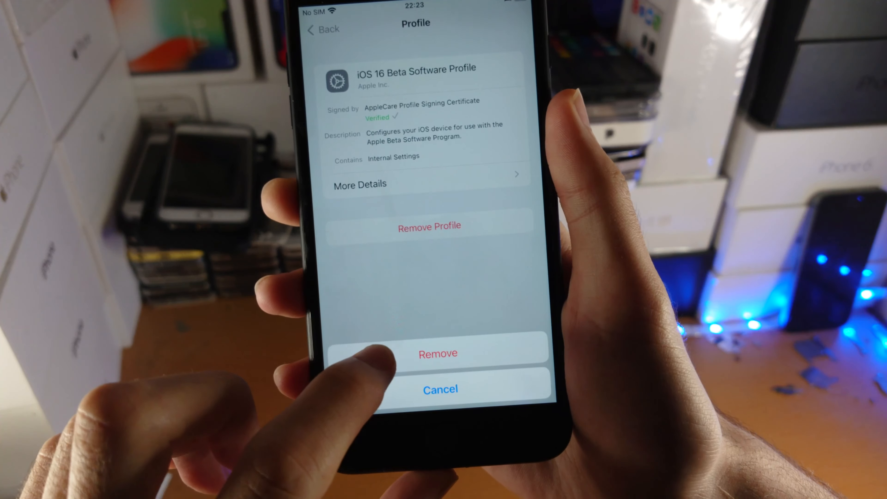
# - Confirm removing the iOS 16 Beta Software Profile in the Settings confirmation sheet
pyautogui.click(438, 359)
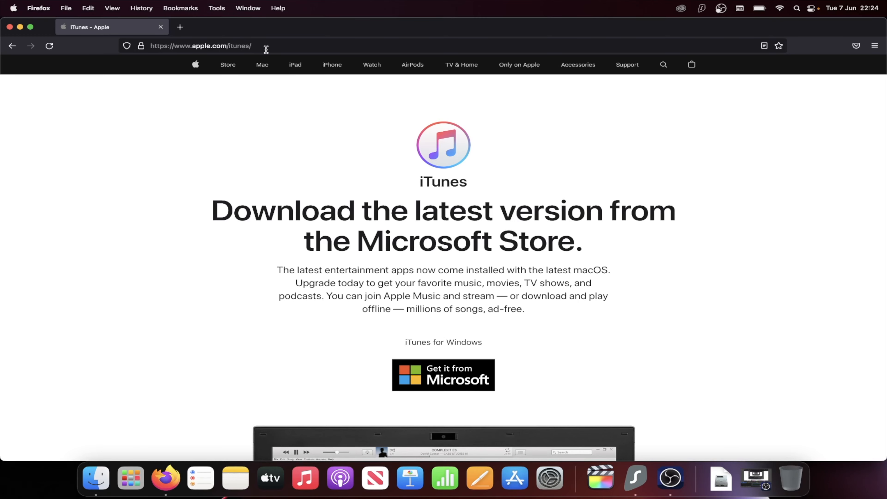
# - From the address bar suggestions, bring up the ipsw.me firmware download site in a new tab
pyautogui.click(265, 46)
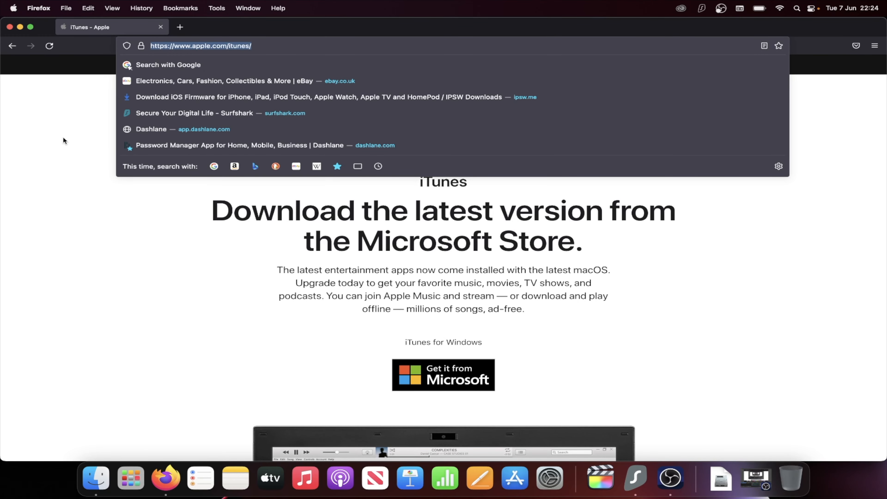
pyautogui.moveTo(63, 153)
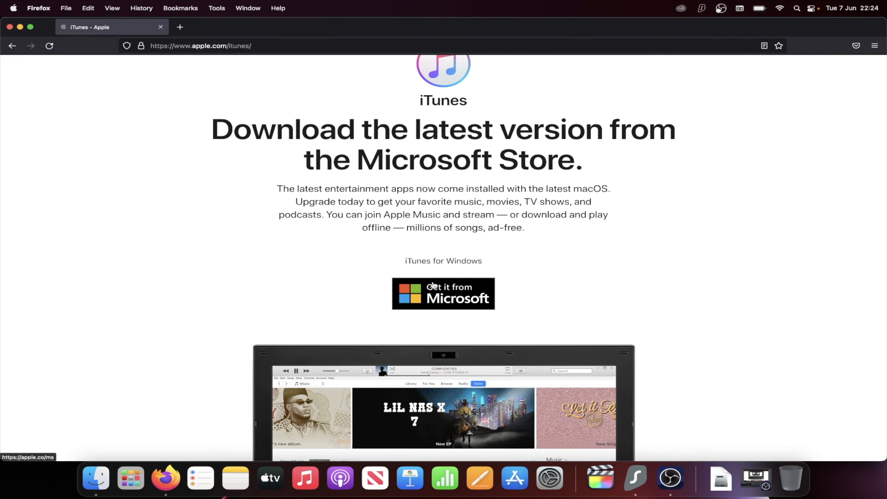
pyautogui.scroll(-3)
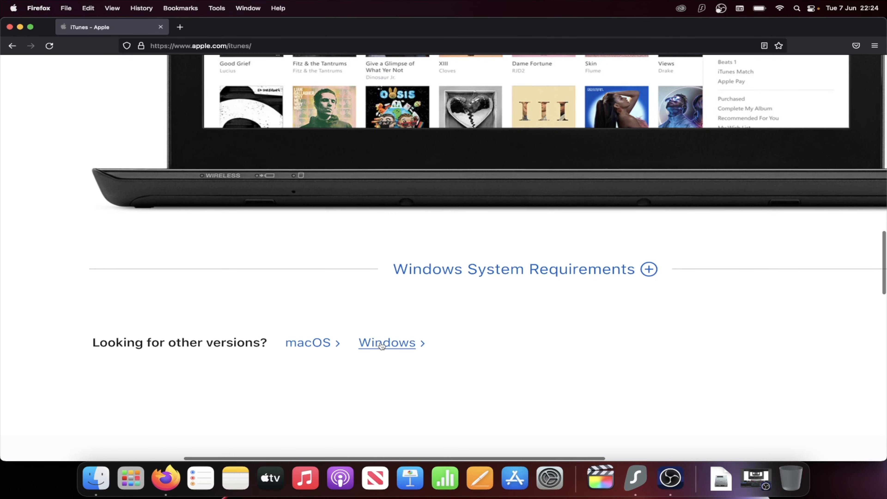
pyautogui.click(381, 343)
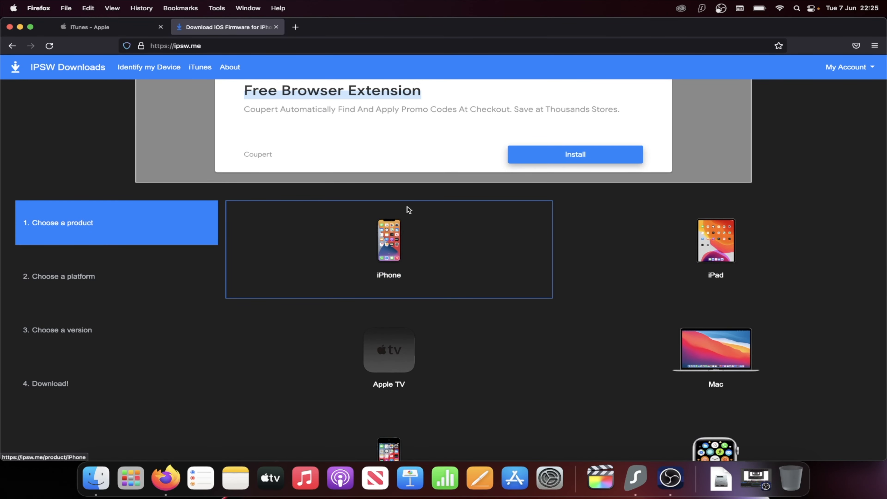
pyautogui.moveTo(327, 238)
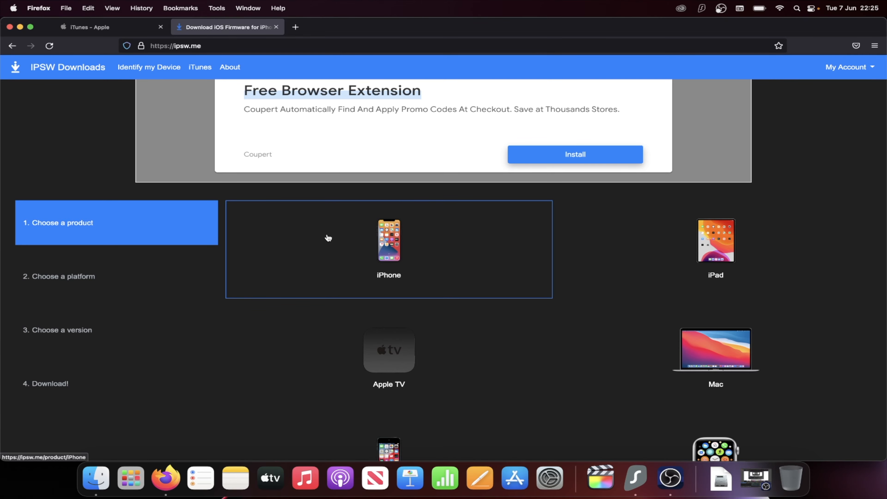
# - Choose iPhone, then iPhone 8 Plus, and pick the signed iOS 15.5 (19F77) firmware
pyautogui.click(389, 243)
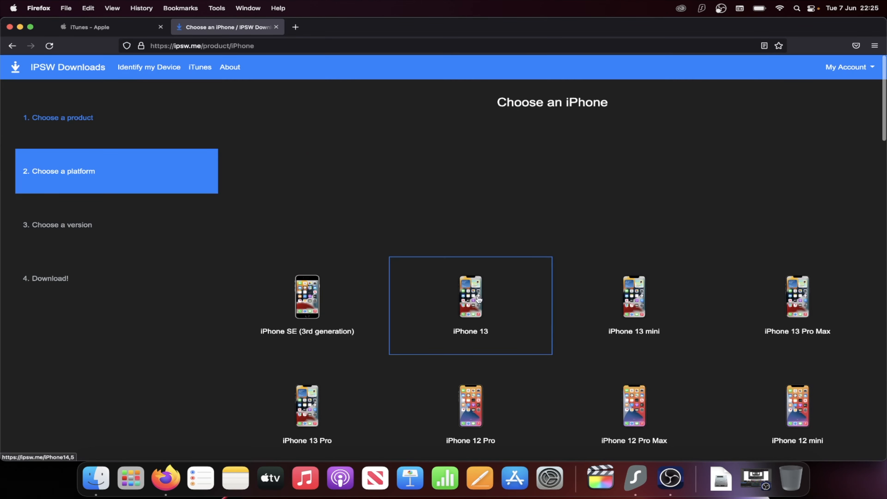
pyautogui.scroll(-3)
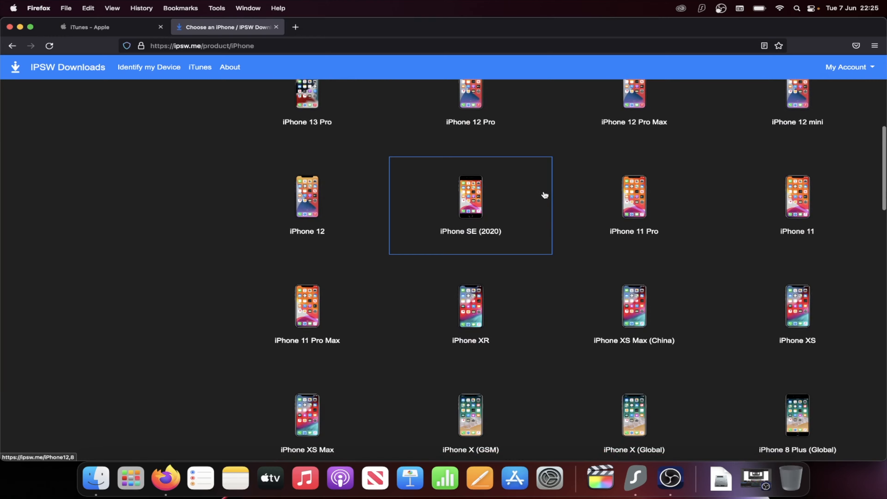
pyautogui.scroll(-3)
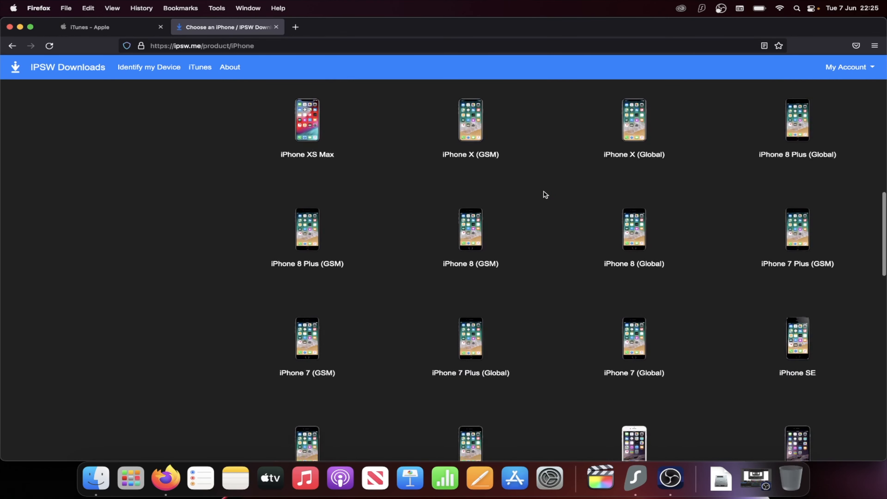
pyautogui.moveTo(330, 231)
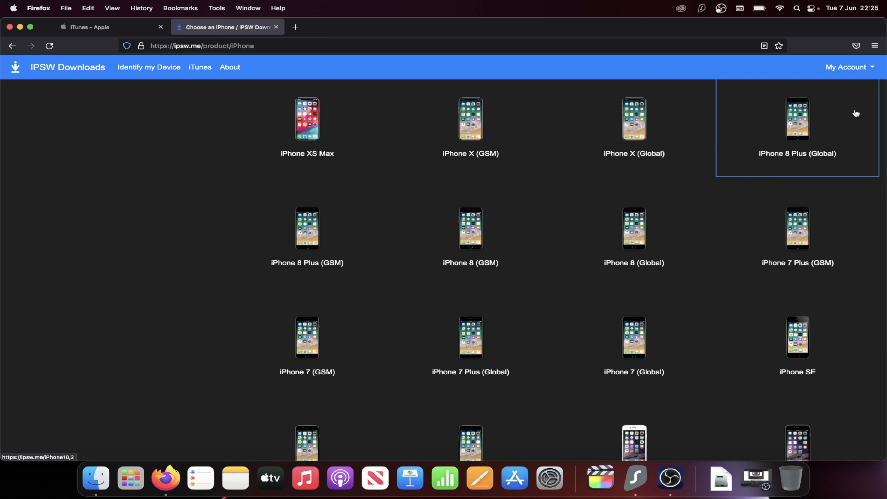
pyautogui.moveTo(811, 142)
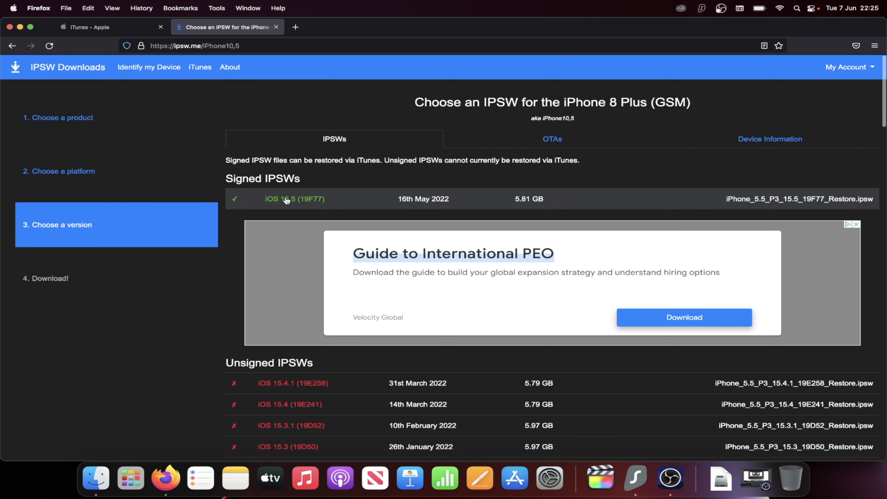
pyautogui.moveTo(252, 209)
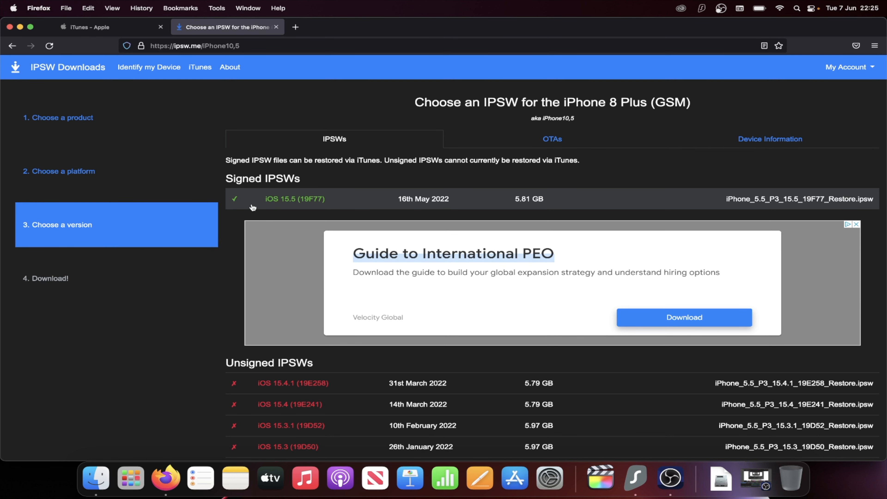
pyautogui.click(295, 198)
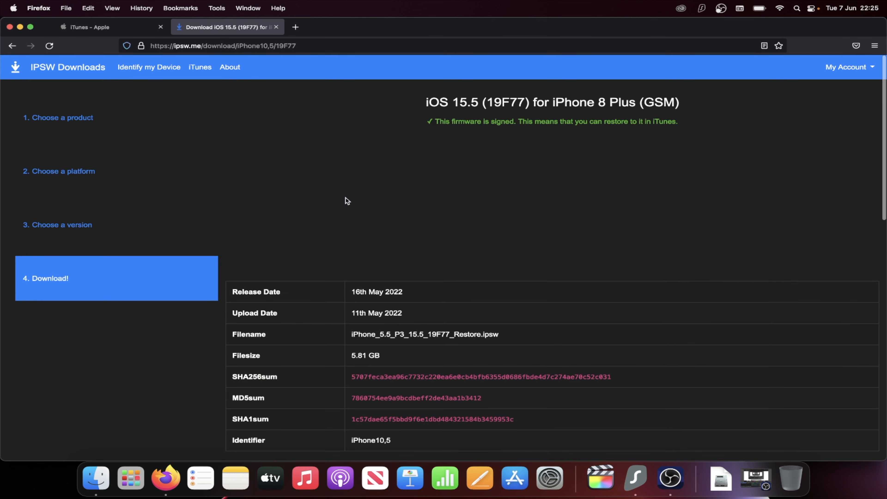
# - Start the 5.81 GB iOS 15.5 download, hide its progress and switch to Finder
pyautogui.scroll(-3)
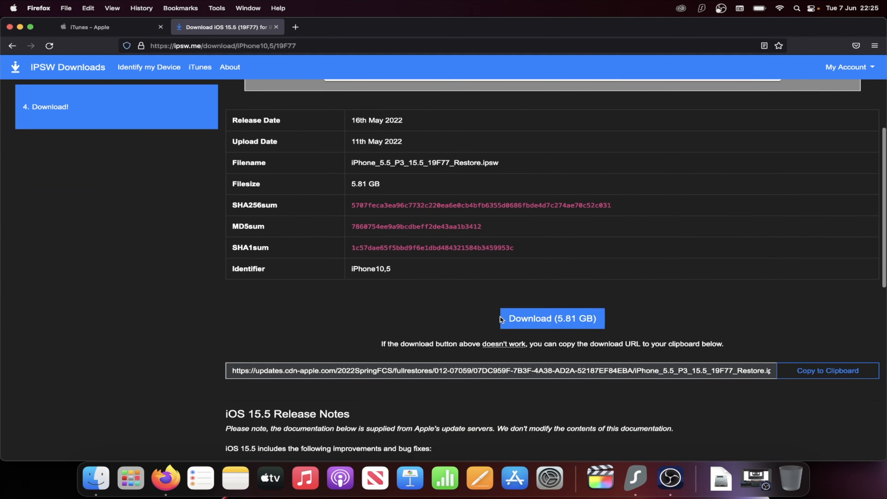
pyautogui.click(552, 318)
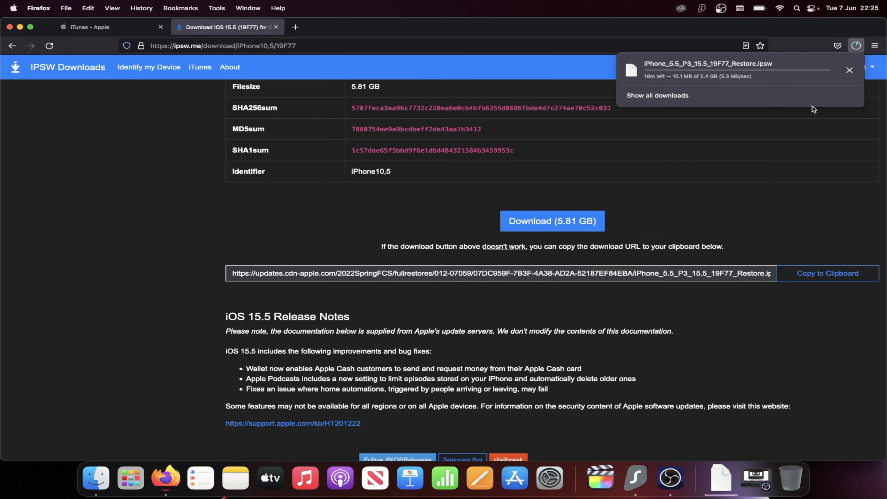
pyautogui.click(849, 70)
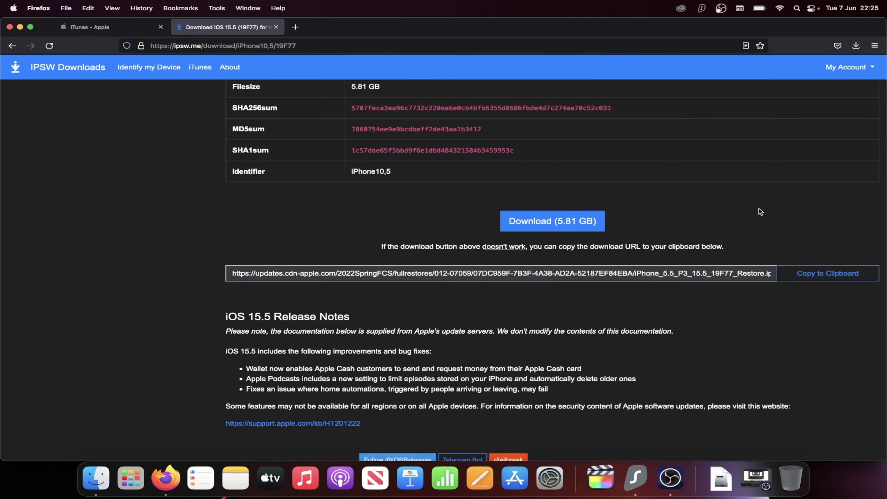
pyautogui.click(95, 481)
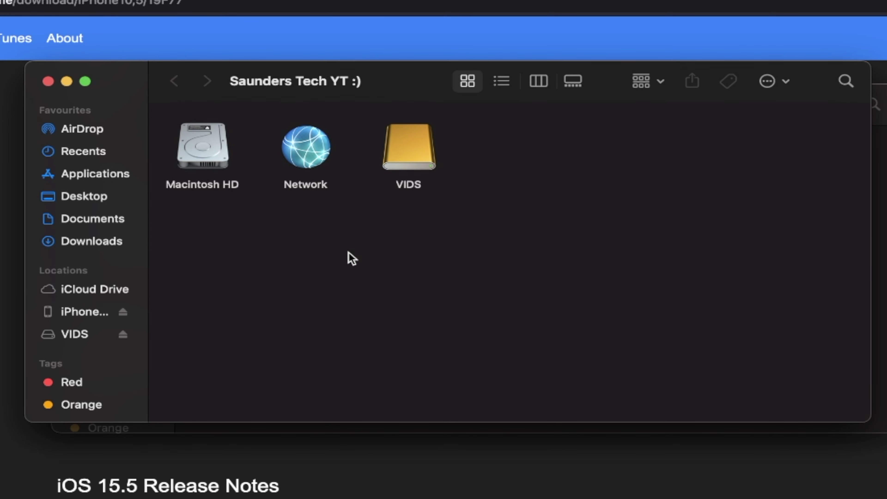
pyautogui.moveTo(92, 295)
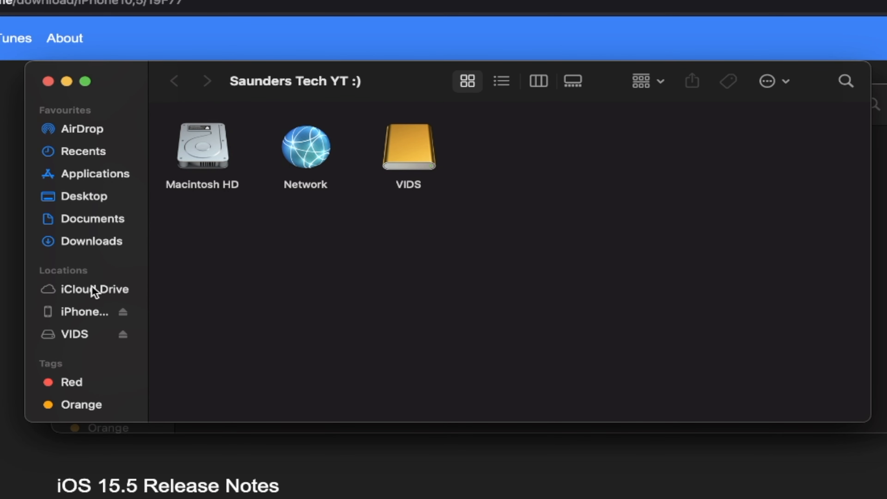
pyautogui.moveTo(44, 316)
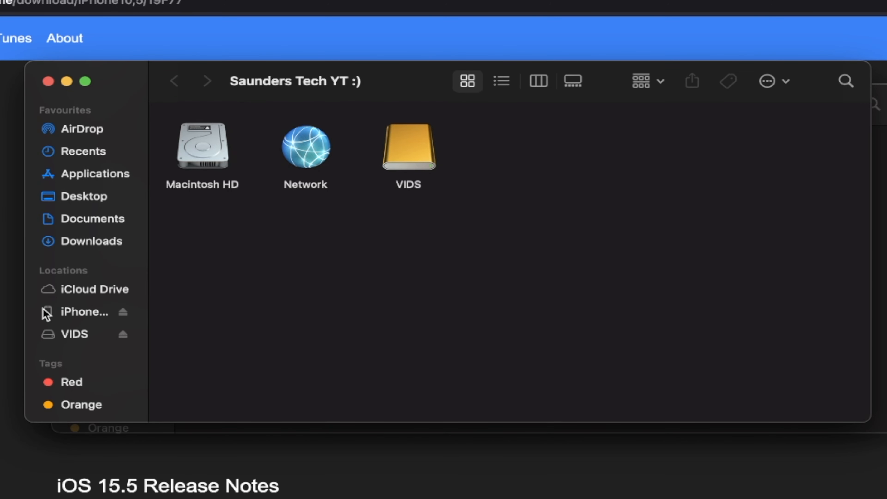
pyautogui.moveTo(233, 116)
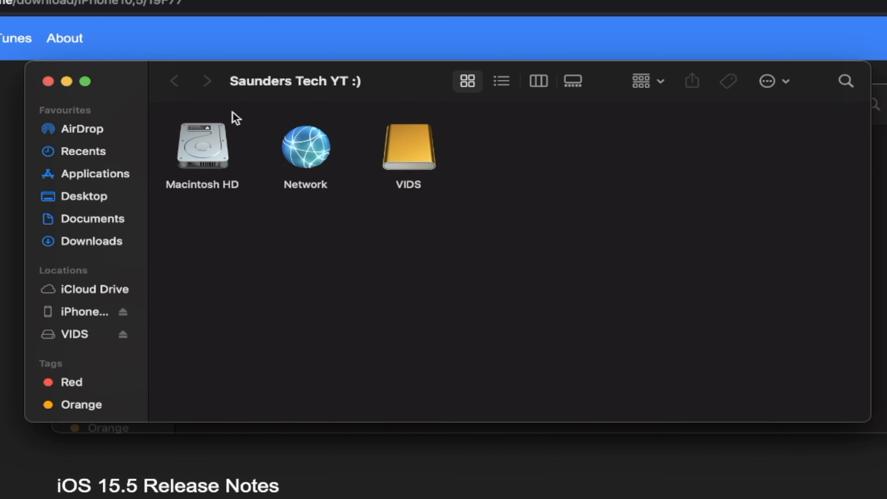
pyautogui.moveTo(103, 184)
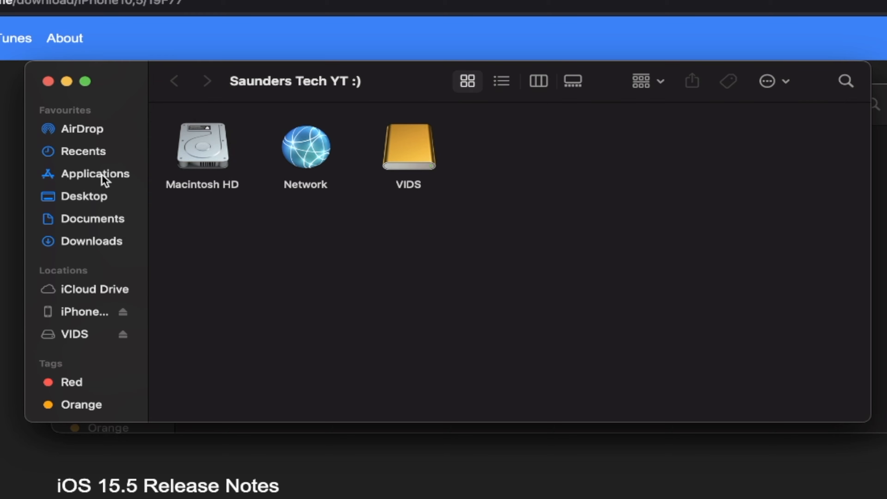
# - Select the connected iPhone 8 Plus under Locations to show its General overview with iOS 16.0
pyautogui.click(79, 311)
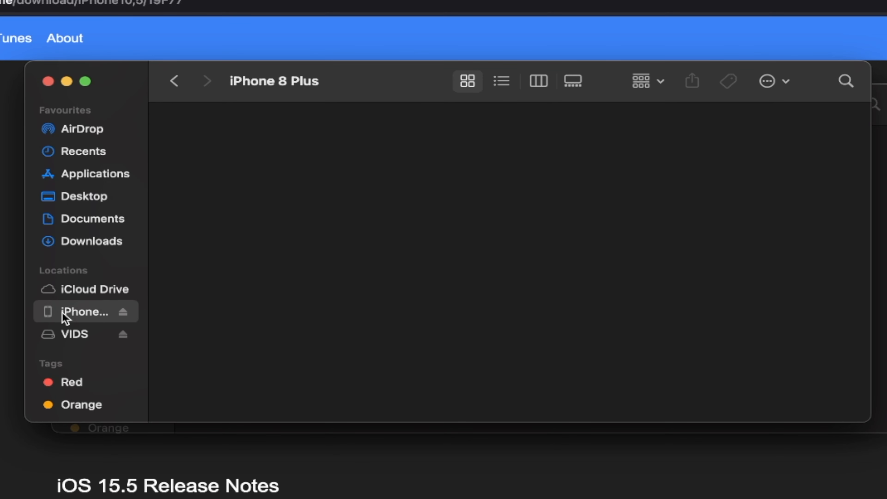
pyautogui.click(82, 312)
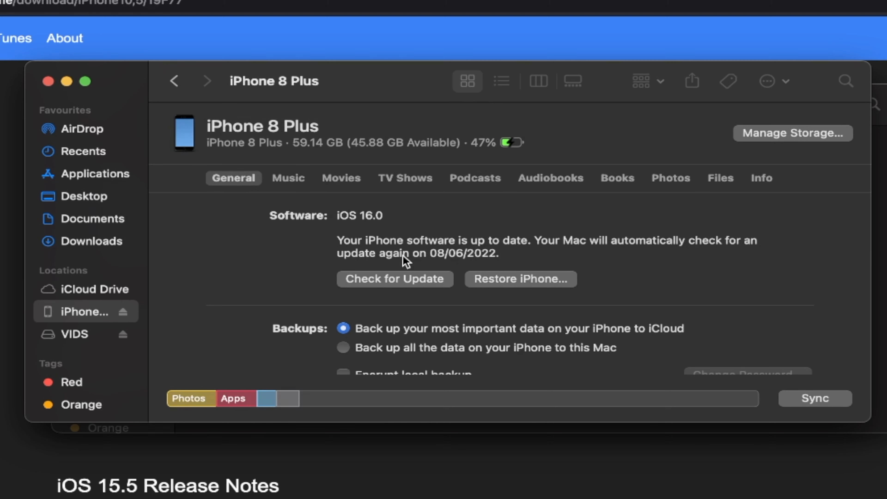
pyautogui.moveTo(355, 282)
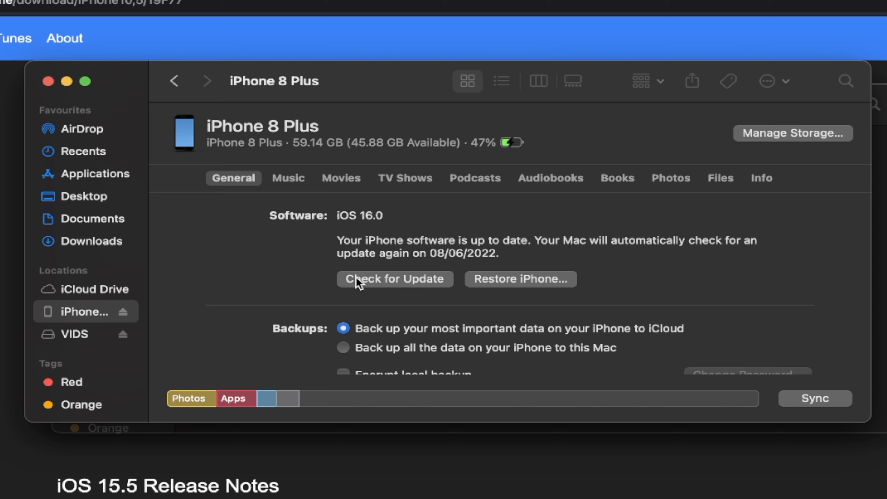
# - Under Backups choose 'Back up all the data on your iPhone to this Mac' and start Back Up Now
pyautogui.scroll(-3)
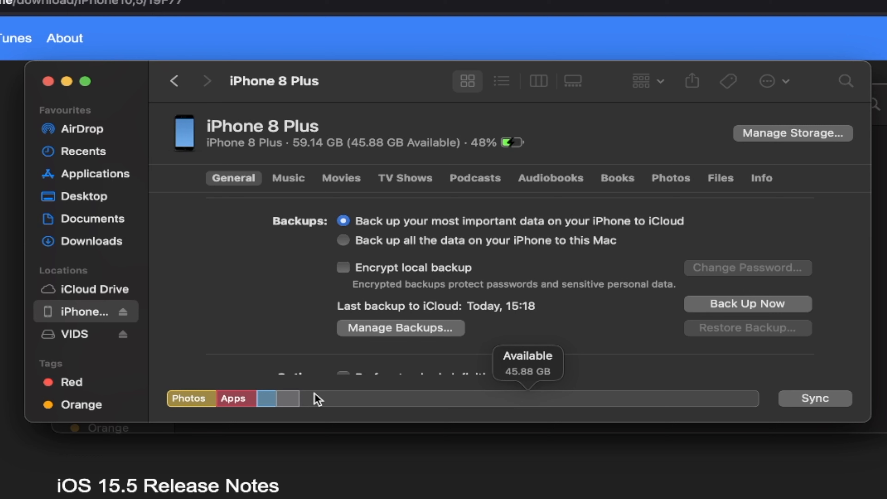
pyautogui.moveTo(525, 287)
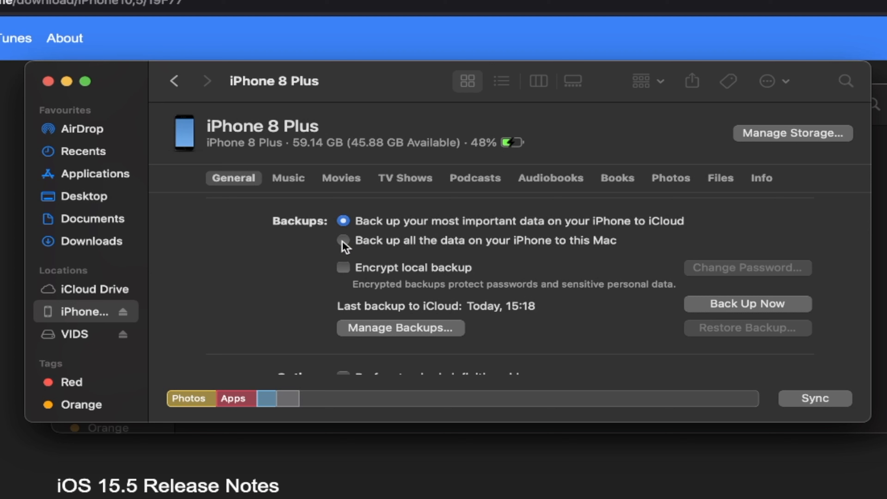
pyautogui.click(343, 240)
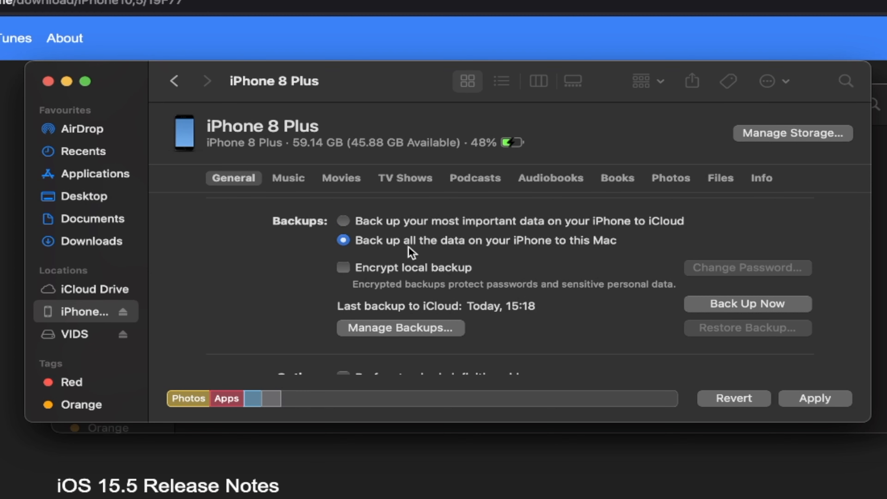
pyautogui.moveTo(582, 259)
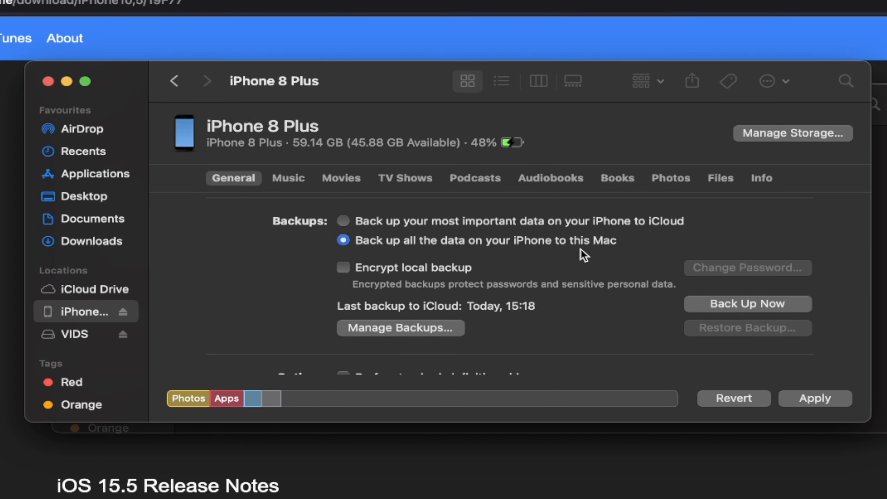
pyautogui.moveTo(702, 321)
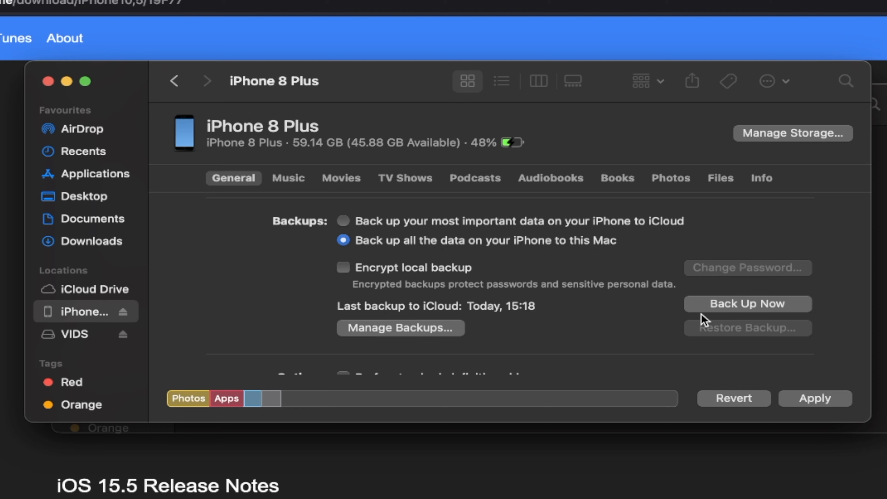
pyautogui.click(747, 304)
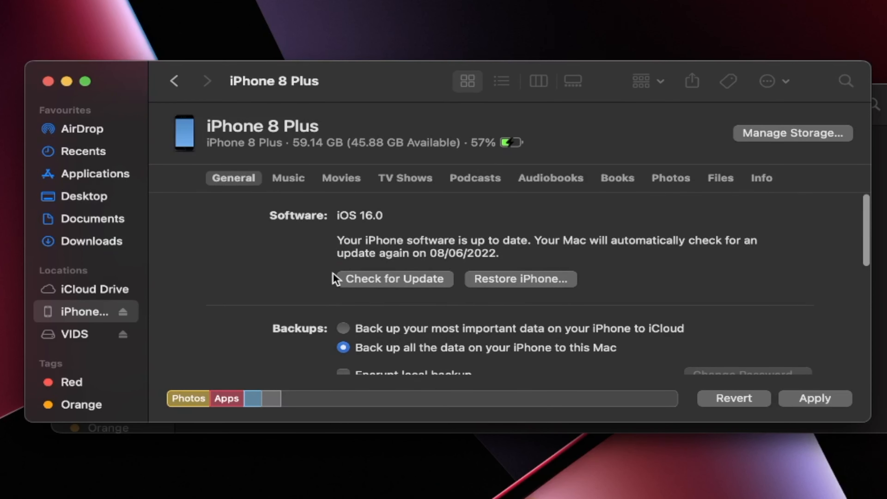
pyautogui.moveTo(552, 297)
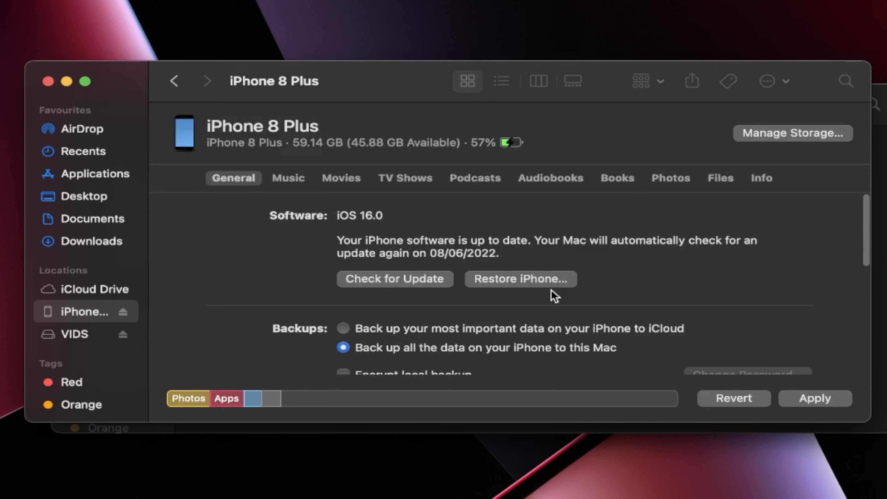
pyautogui.moveTo(359, 295)
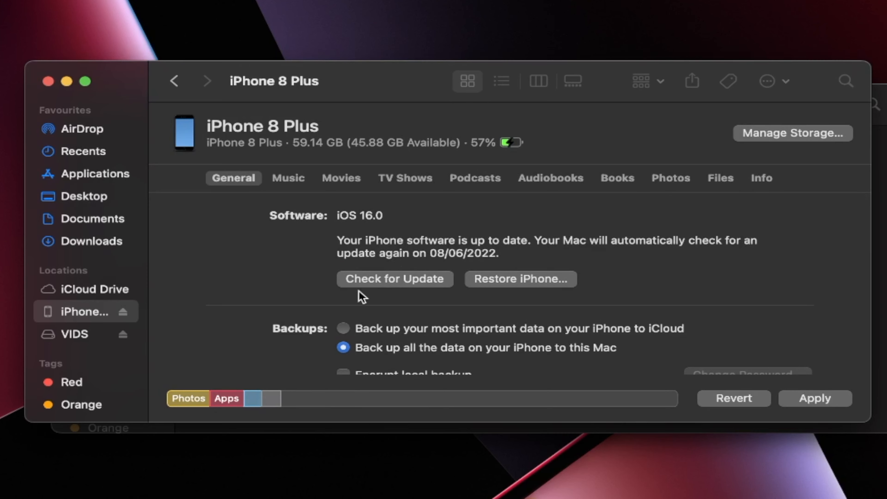
pyautogui.moveTo(396, 279)
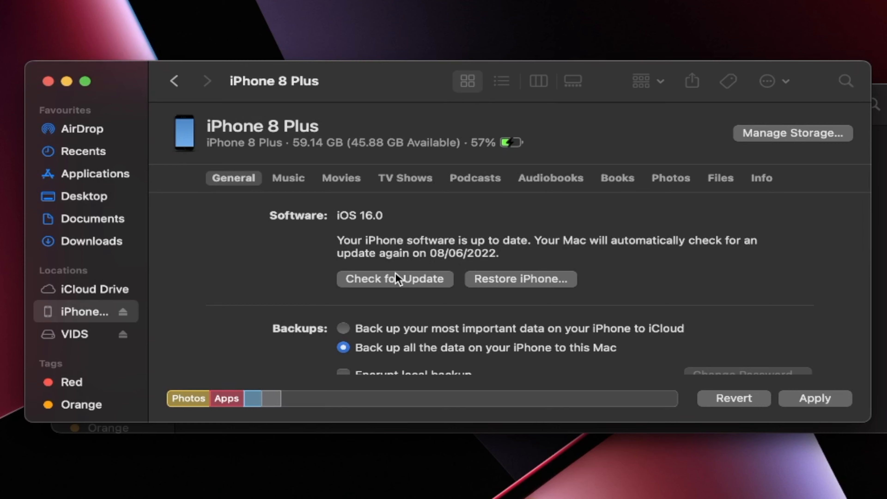
pyautogui.moveTo(451, 281)
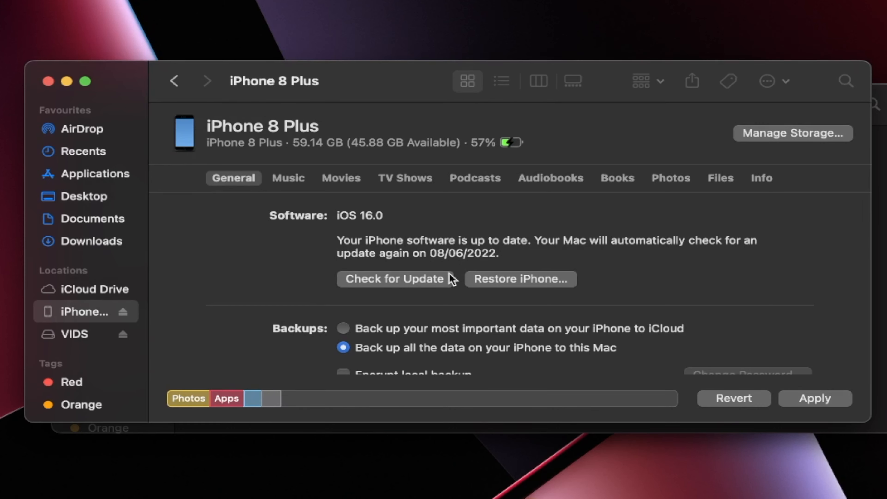
pyautogui.moveTo(510, 292)
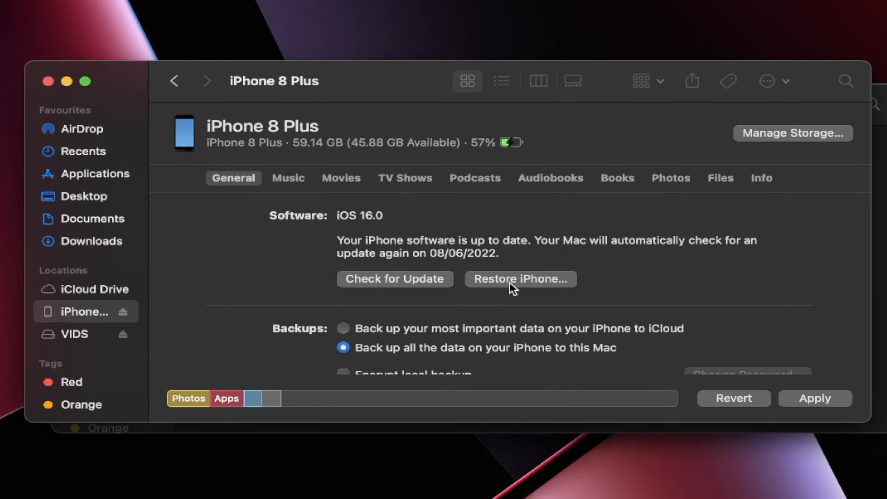
pyautogui.click(519, 278)
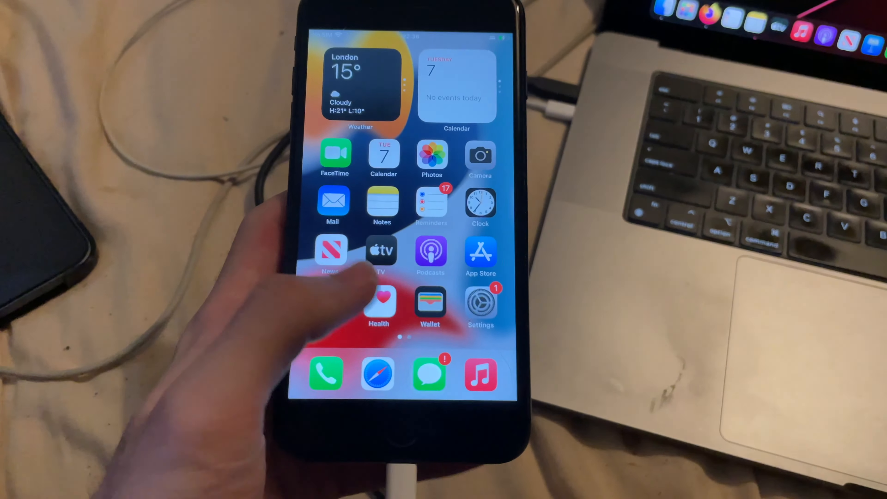
pyautogui.click(480, 304)
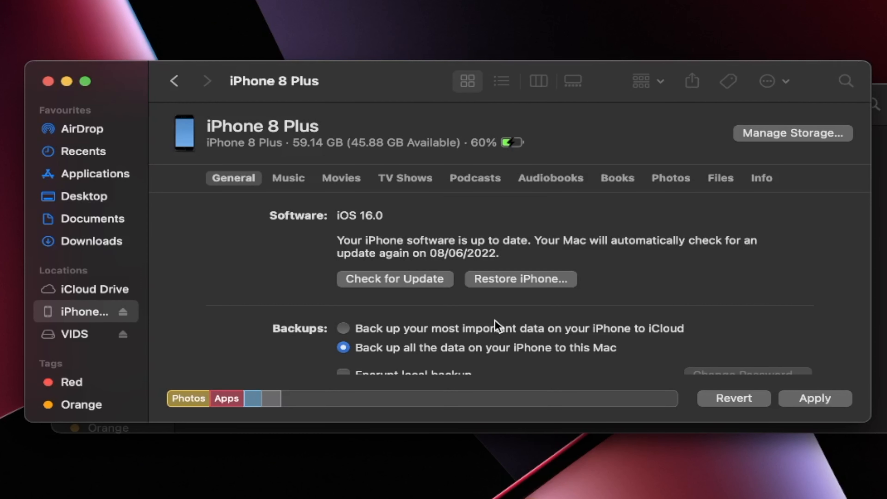
pyautogui.moveTo(517, 288)
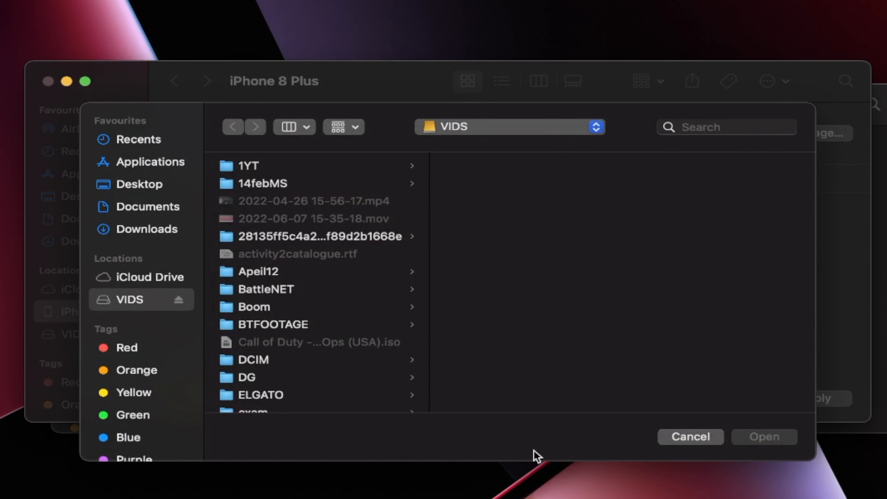
pyautogui.moveTo(114, 235)
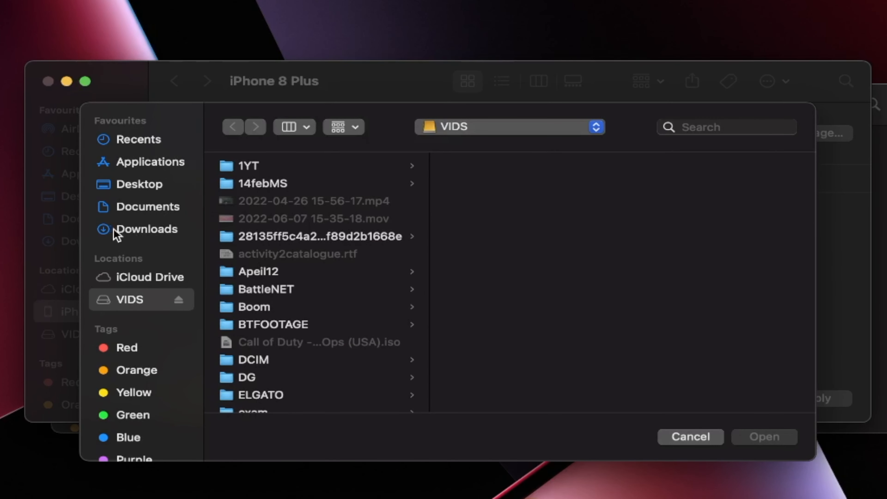
# - After checking Downloads, select iPhone_5.5_P3_15.5_19F77_Restore.ipsw on the VIDS drive as the restore software
pyautogui.click(145, 229)
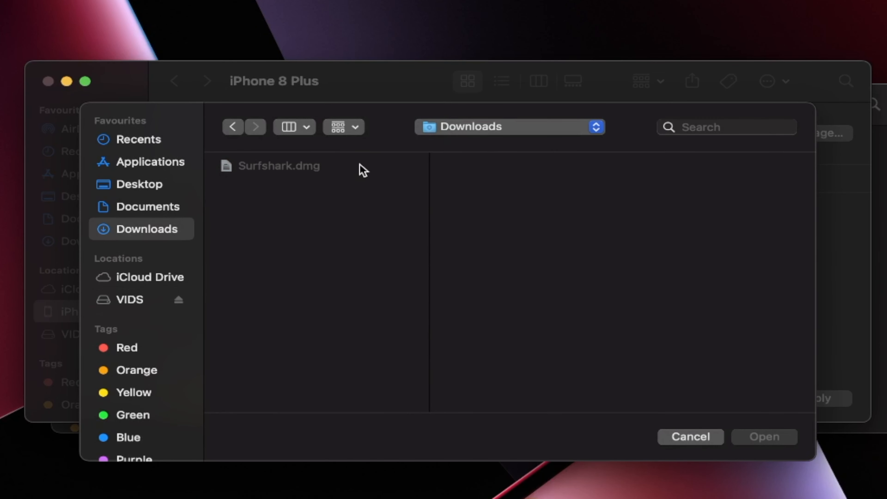
pyautogui.click(128, 299)
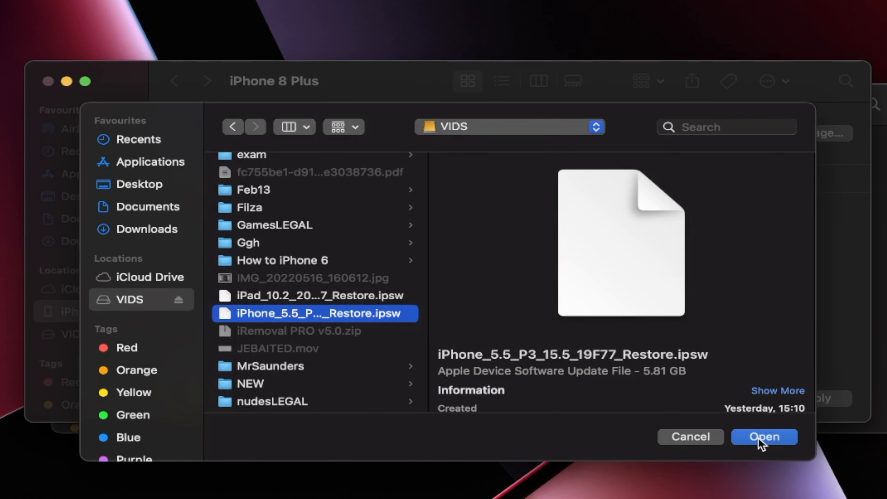
pyautogui.click(764, 436)
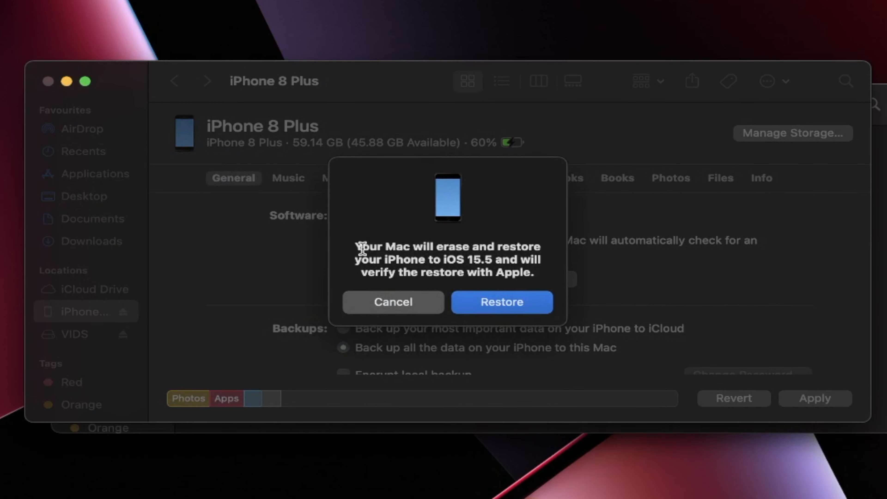
pyautogui.moveTo(402, 255)
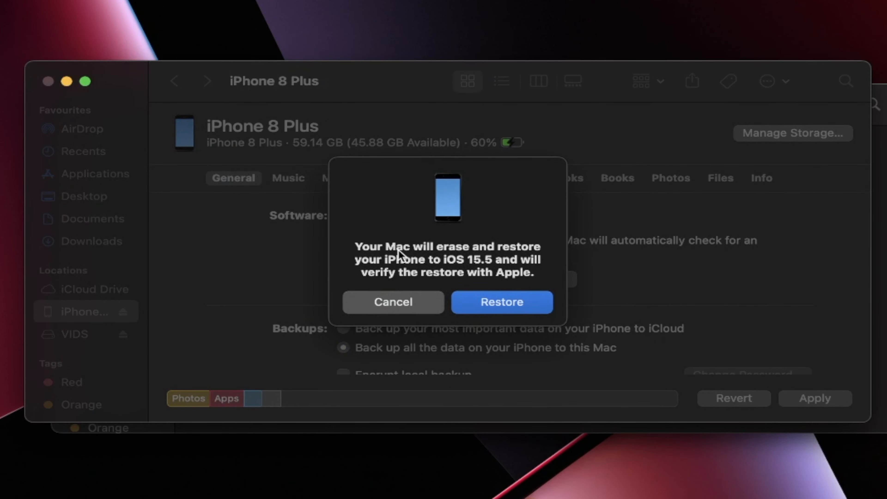
pyautogui.moveTo(413, 272)
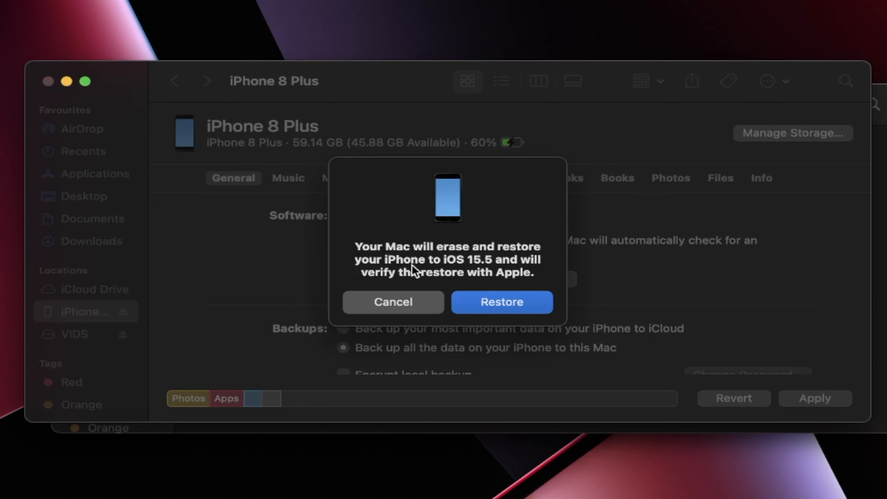
pyautogui.moveTo(405, 287)
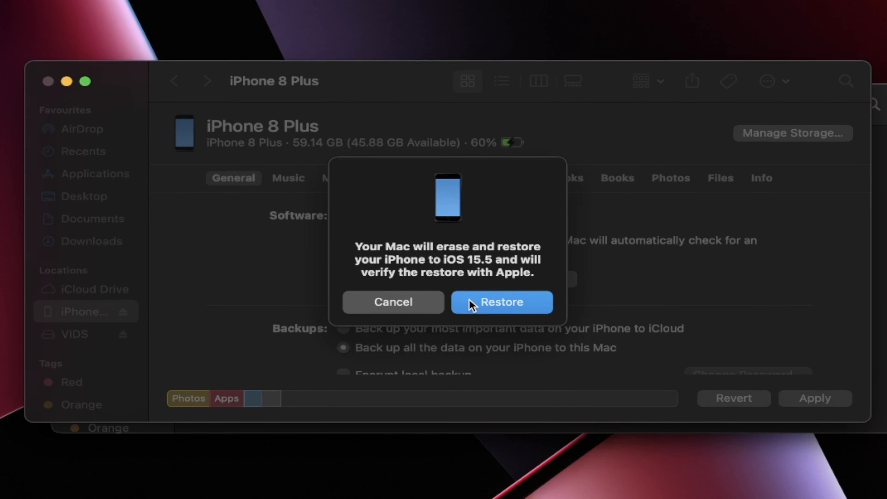
# - Confirm Restore so the iPhone is erased and restored to iOS 15.5
pyautogui.click(501, 301)
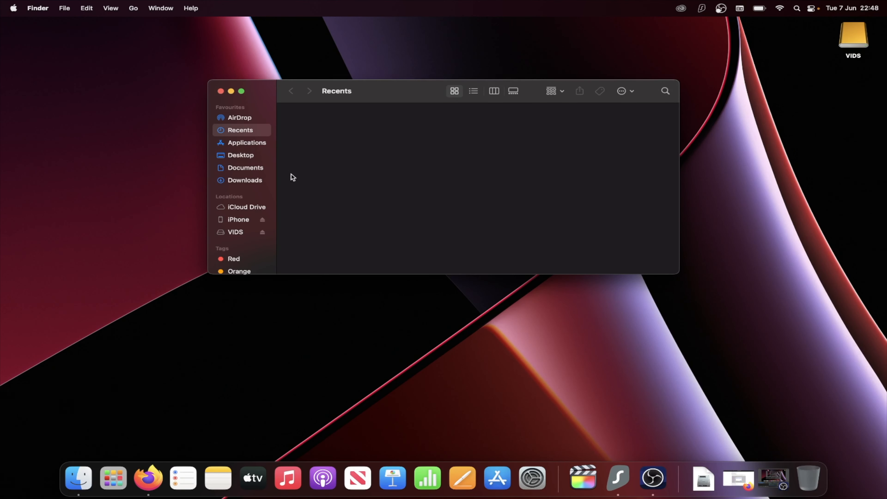
pyautogui.moveTo(232, 223)
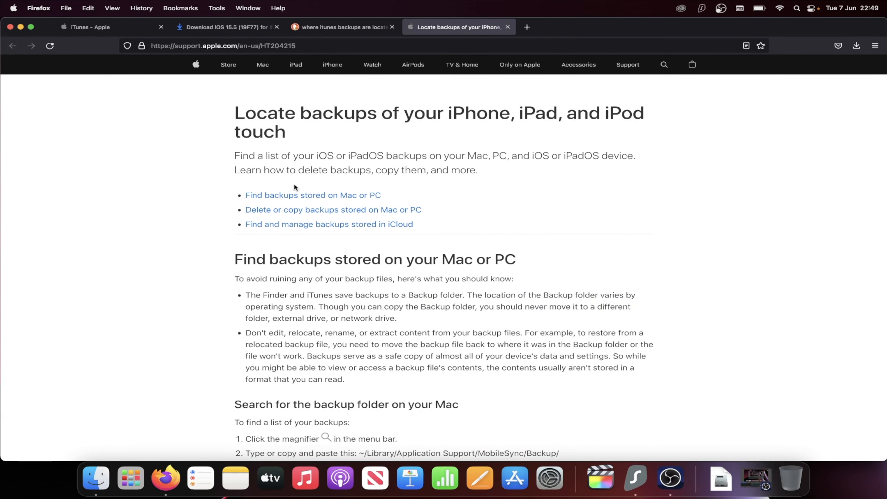
# - Reach 'Search for the backup folder on your Mac' and select the path ~/Library/Application Support/MobileSync/Backup/
pyautogui.scroll(-3)
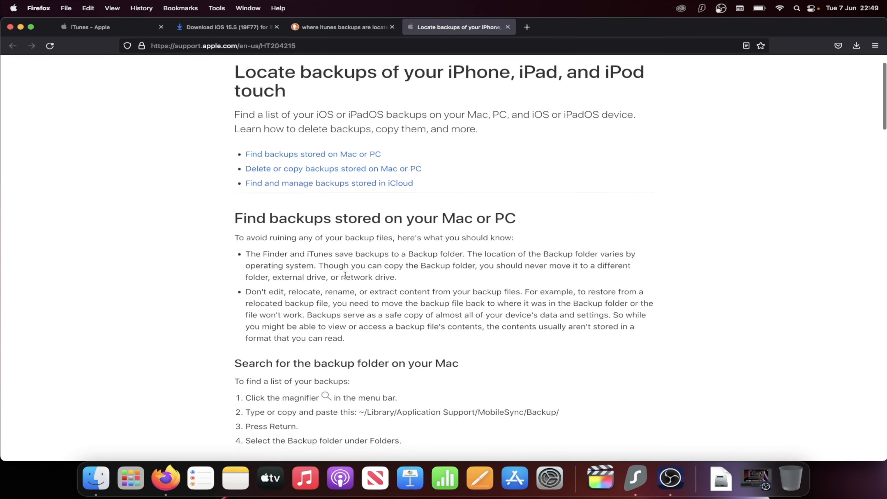
pyautogui.scroll(-3)
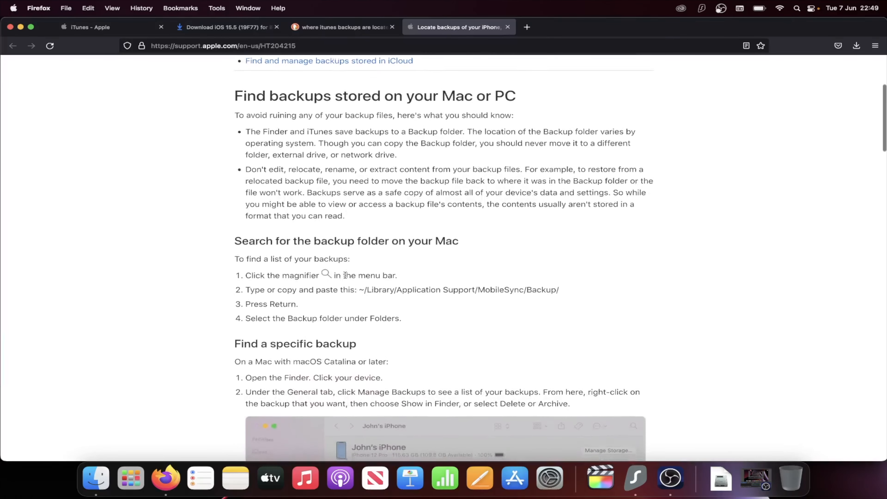
pyautogui.scroll(-3)
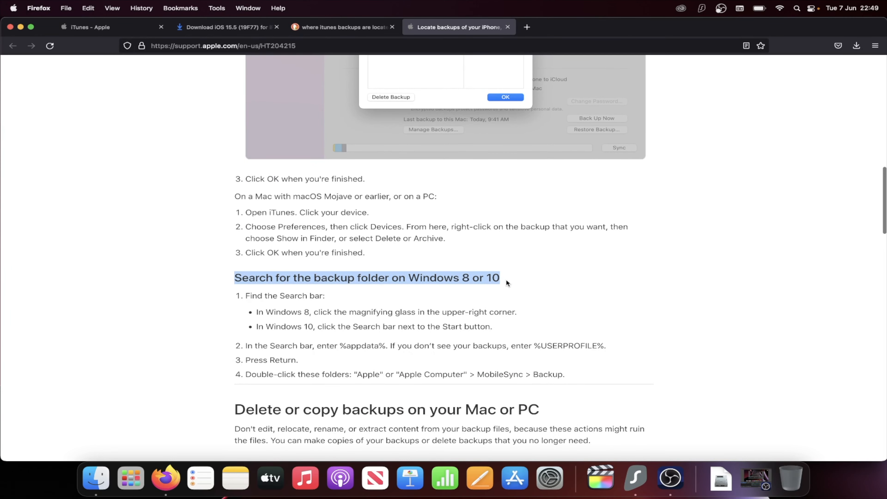
pyautogui.click(453, 276)
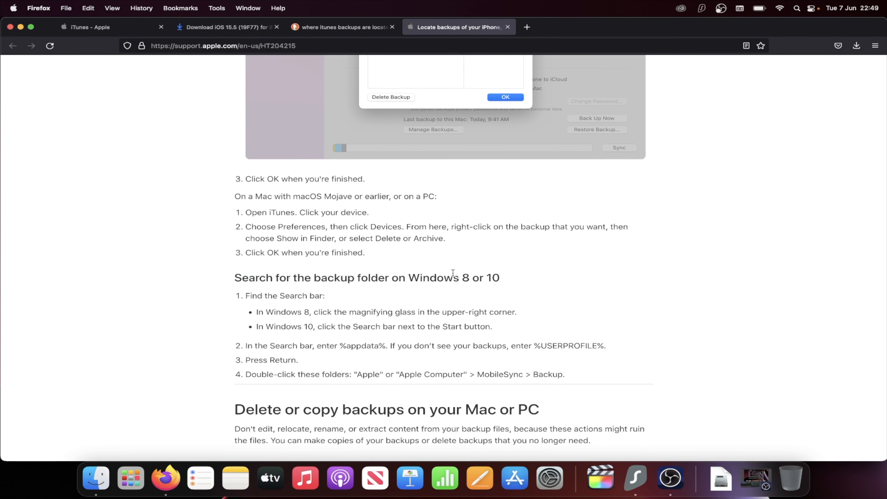
pyautogui.doubleClick(465, 277)
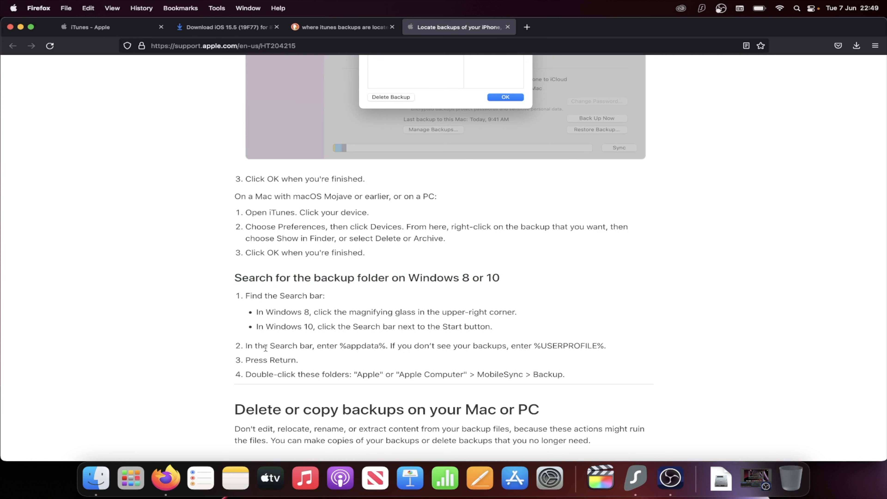
pyautogui.doubleClick(290, 346)
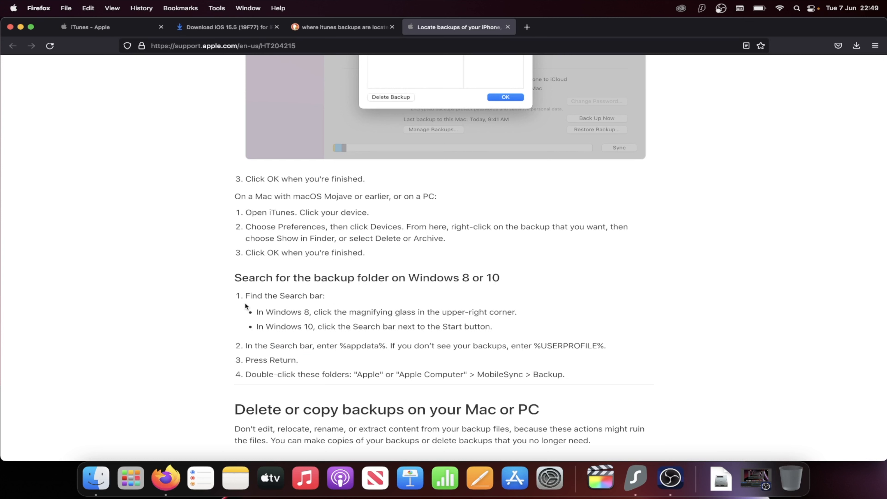
pyautogui.moveTo(245, 295); pyautogui.dragTo(571, 374)
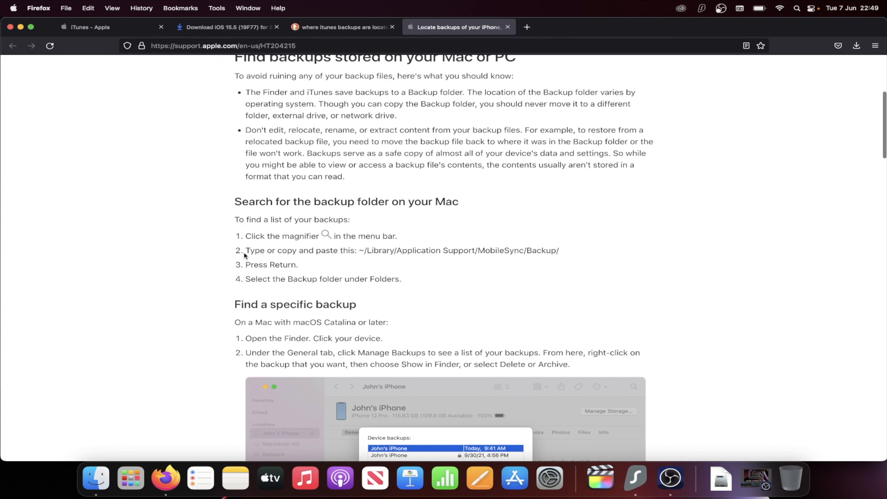
pyautogui.moveTo(289, 244)
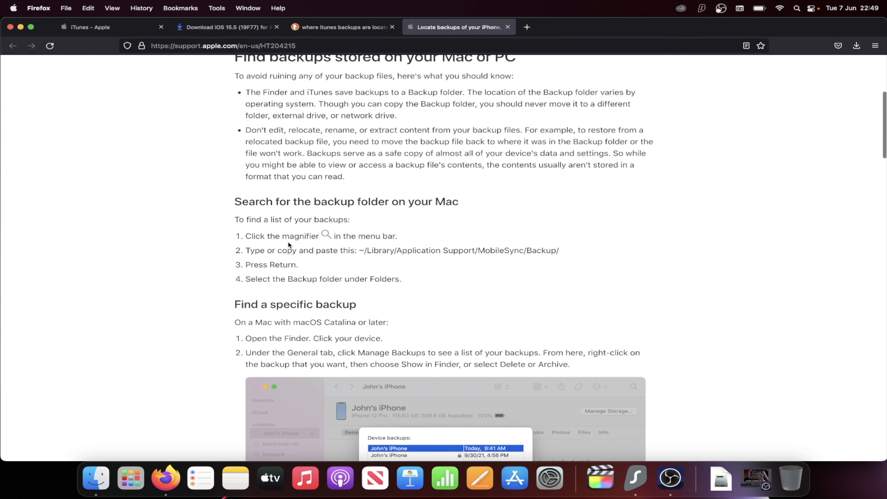
pyautogui.moveTo(361, 249); pyautogui.dragTo(559, 250)
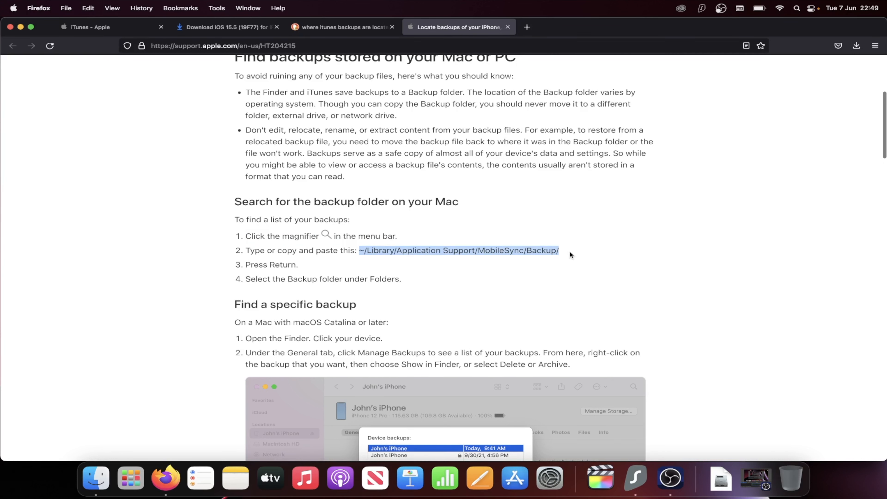
pyautogui.moveTo(96, 485)
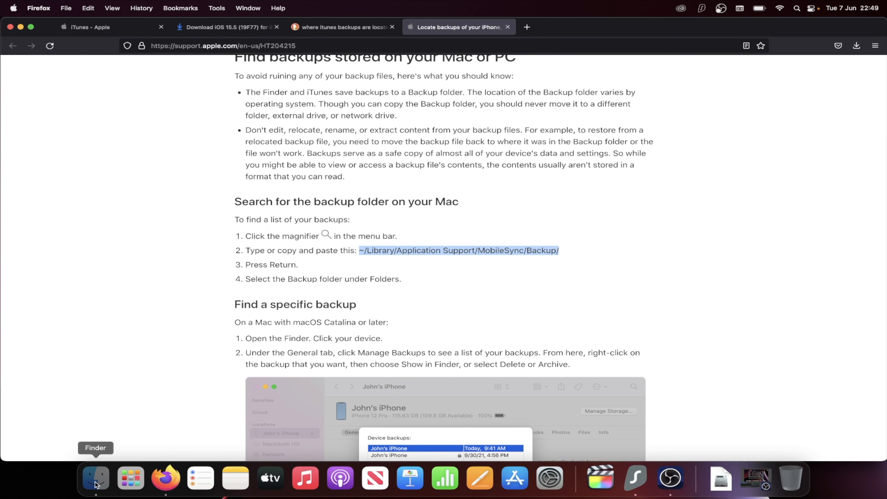
# - In a Finder window at MobileSync/Backup, select and then deselect the two device backup folders
pyautogui.click(95, 479)
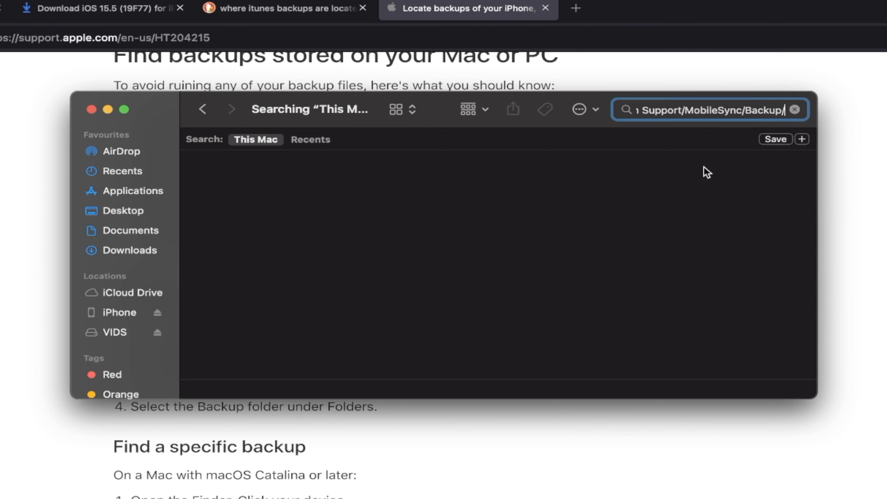
pyautogui.moveTo(631, 191)
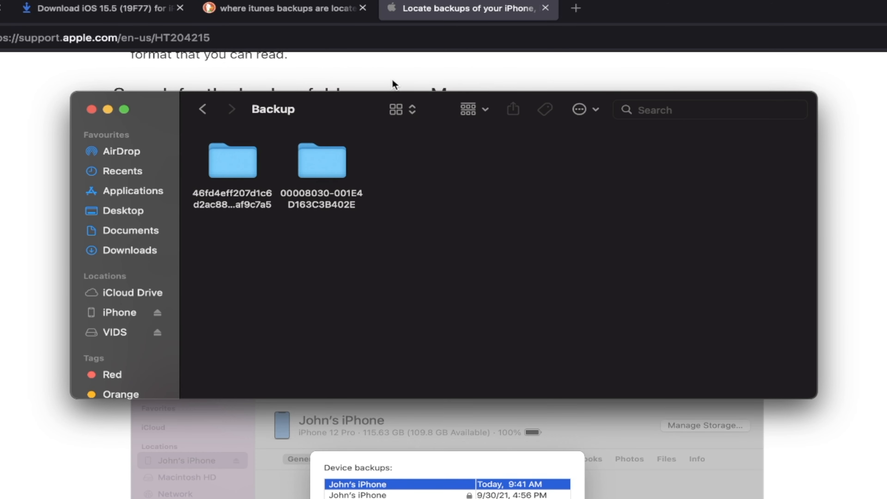
pyautogui.moveTo(424, 173)
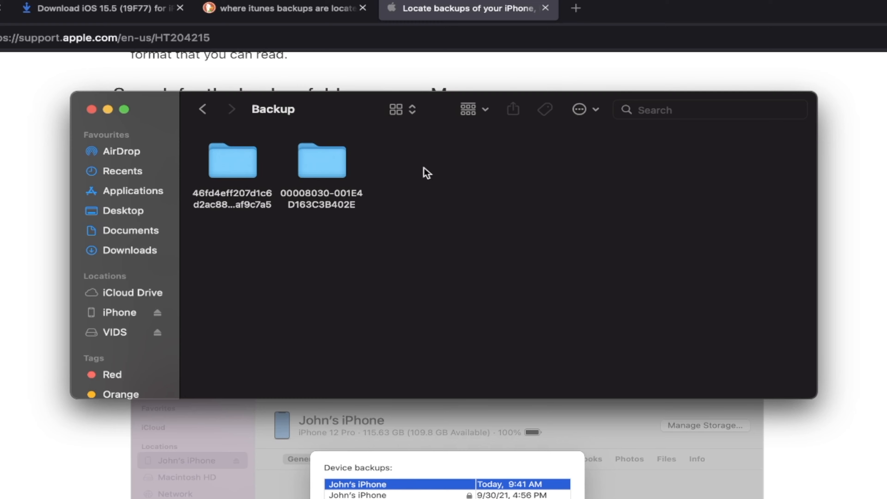
pyautogui.moveTo(407, 194)
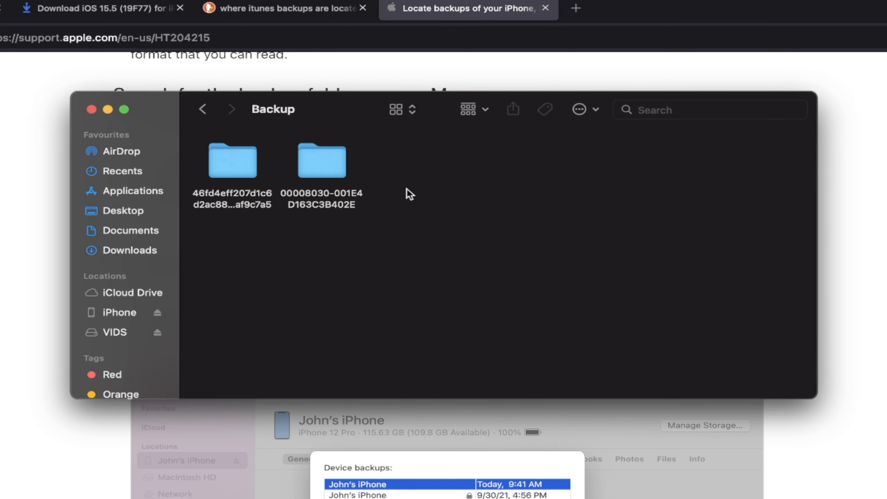
pyautogui.moveTo(410, 194); pyautogui.dragTo(234, 257)
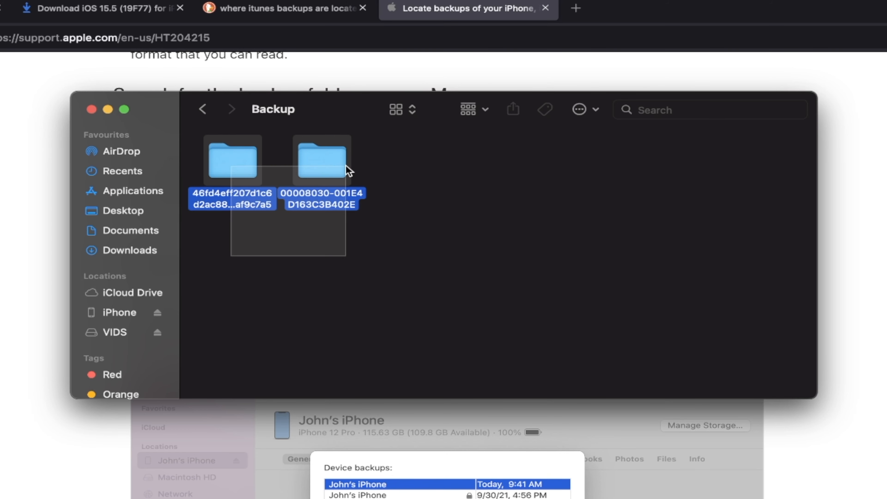
pyautogui.click(445, 199)
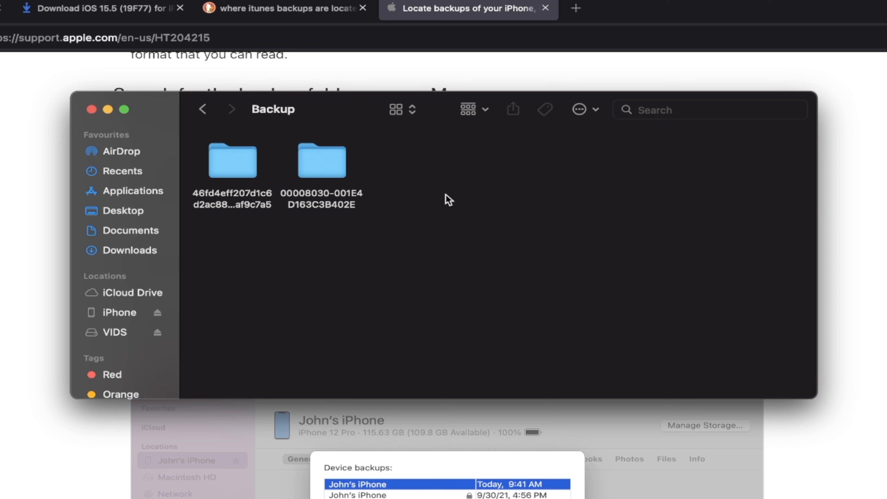
pyautogui.moveTo(448, 131)
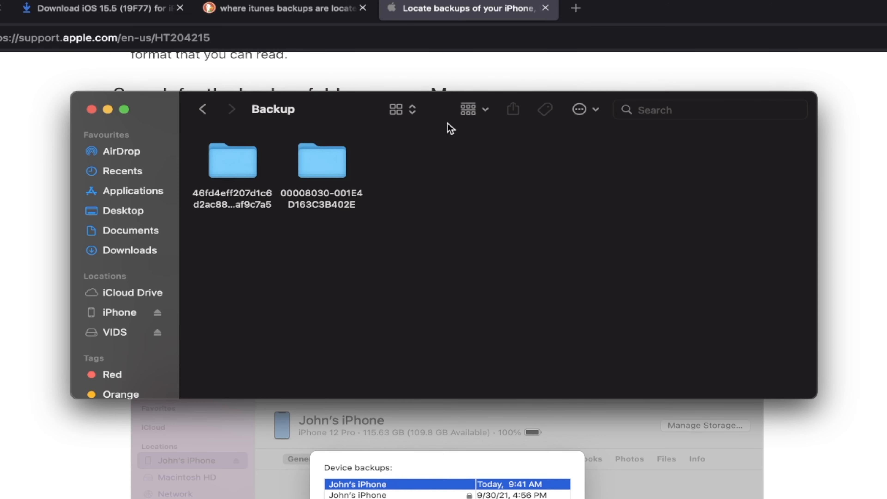
pyautogui.moveTo(445, 153)
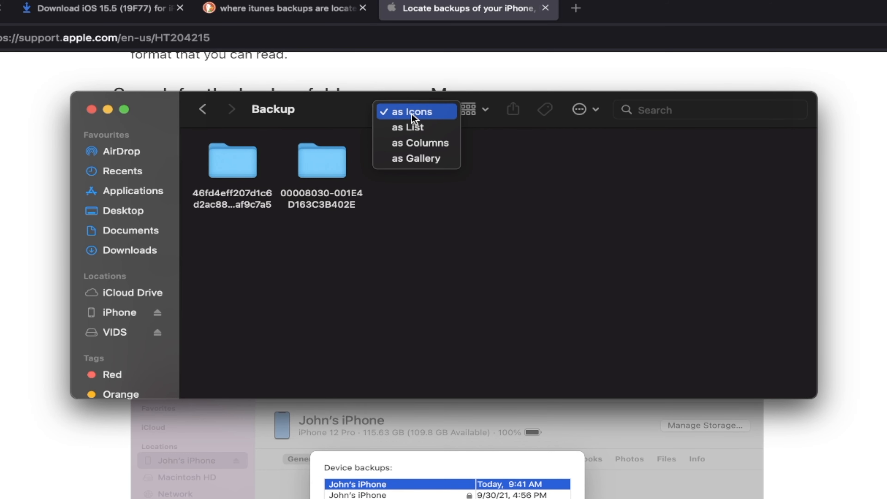
# - Show the backups as List, enter the 46fd4… folder modified at 22:34 and scroll down to Info.plist
pyautogui.click(409, 111)
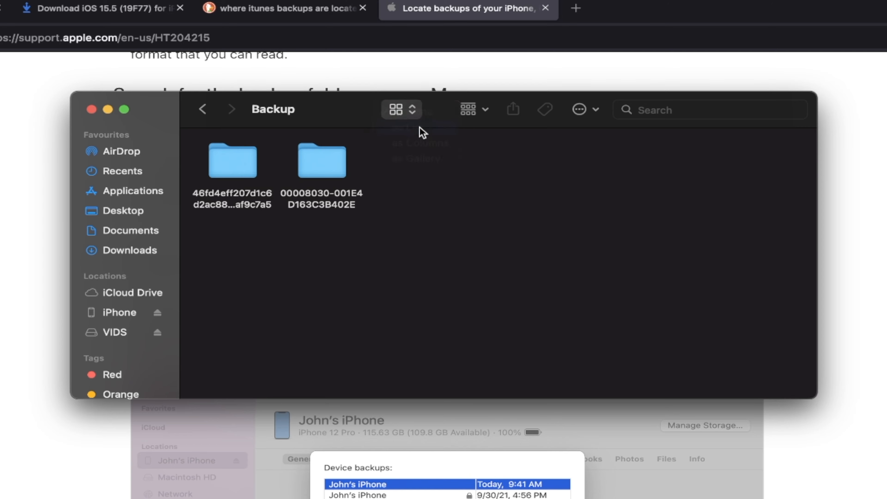
pyautogui.click(393, 111)
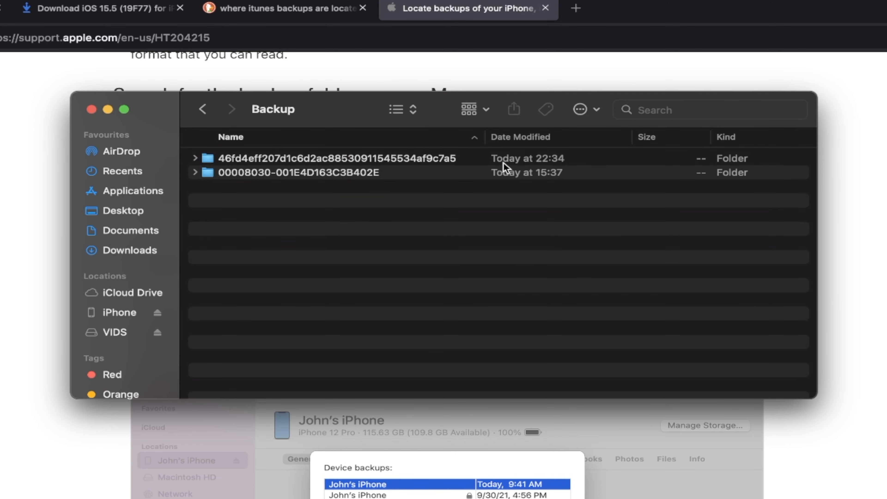
pyautogui.moveTo(506, 186)
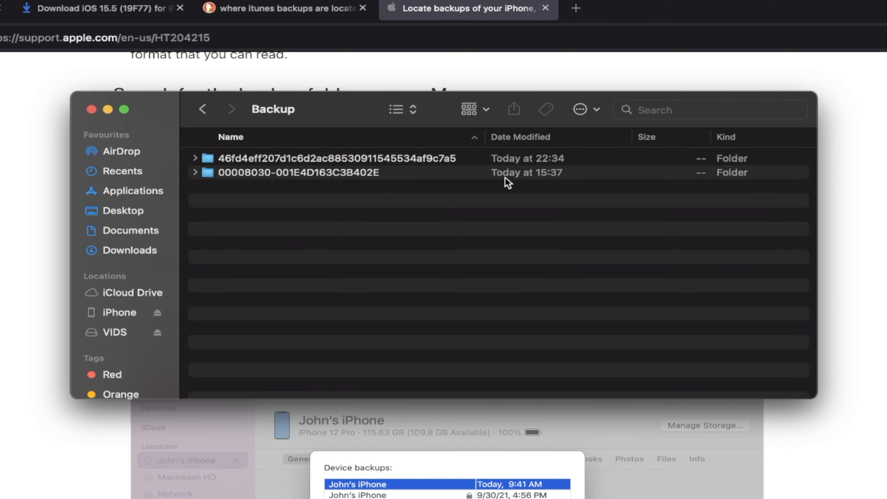
pyautogui.moveTo(467, 174)
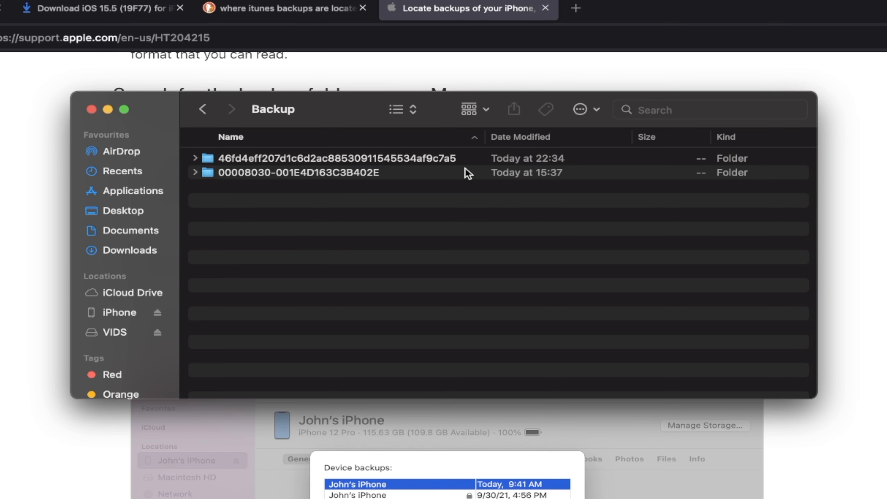
pyautogui.moveTo(331, 166)
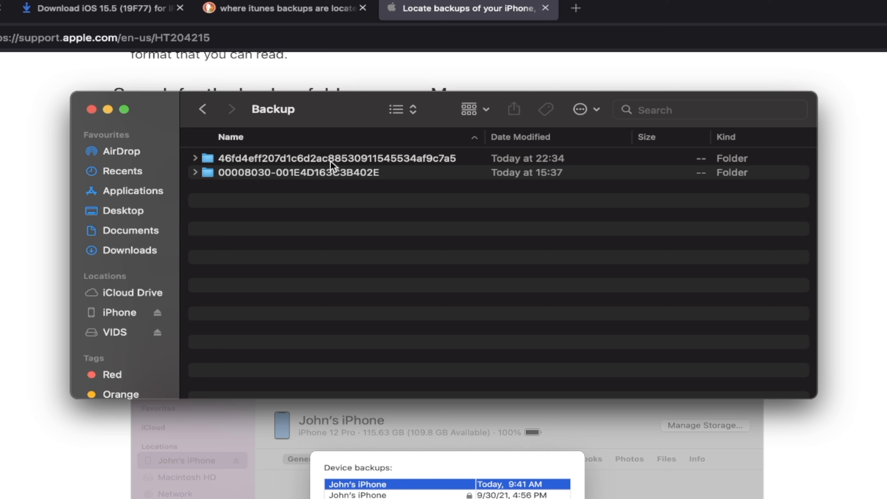
pyautogui.moveTo(345, 177)
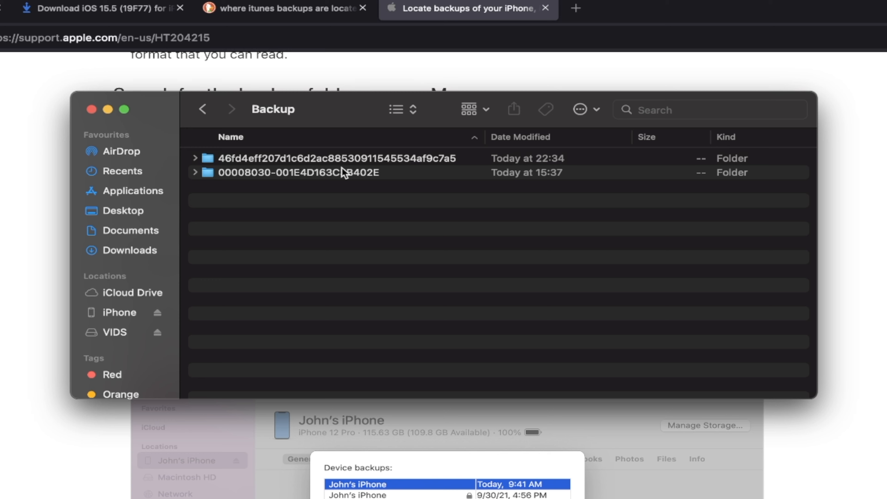
pyautogui.moveTo(544, 164)
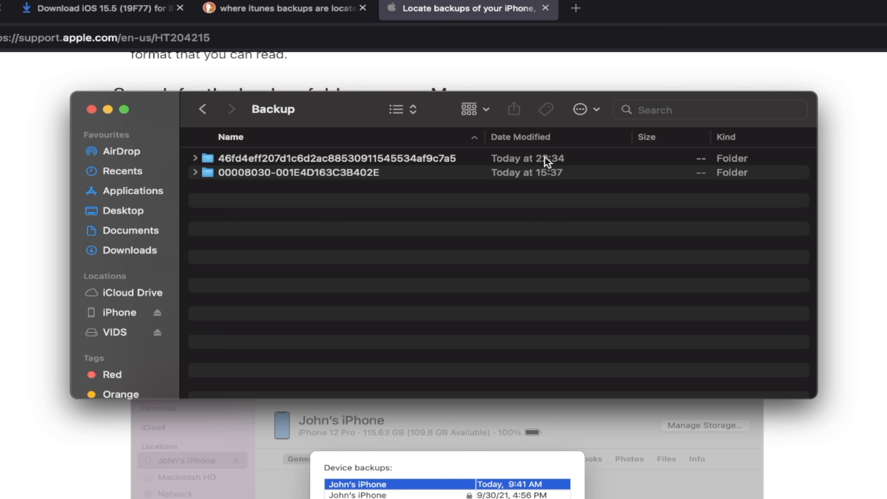
pyautogui.moveTo(547, 164)
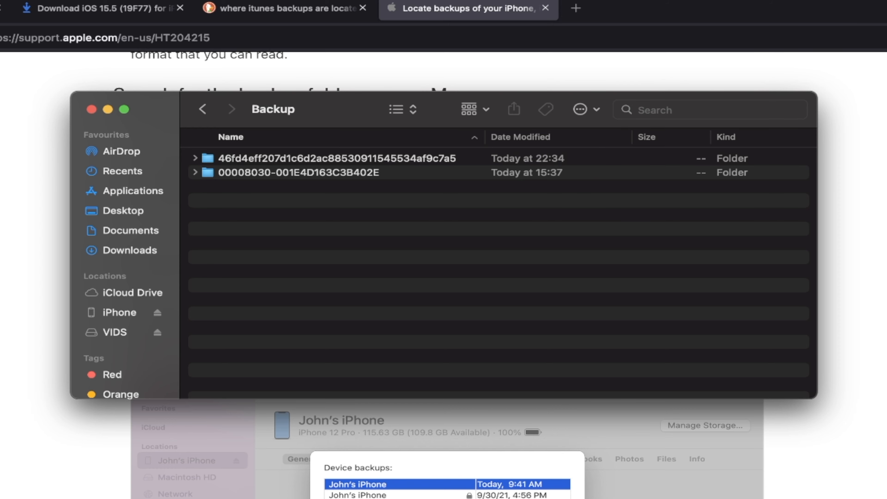
pyautogui.moveTo(268, 167)
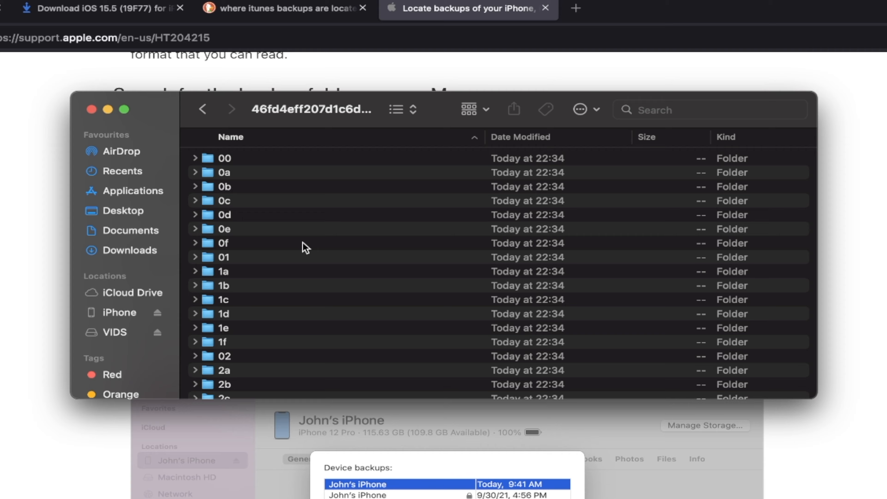
pyautogui.scroll(-3)
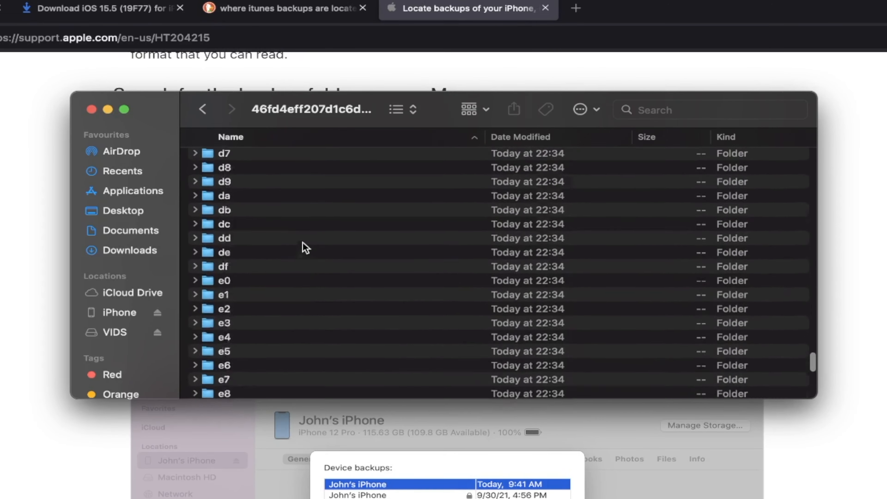
pyautogui.scroll(-3)
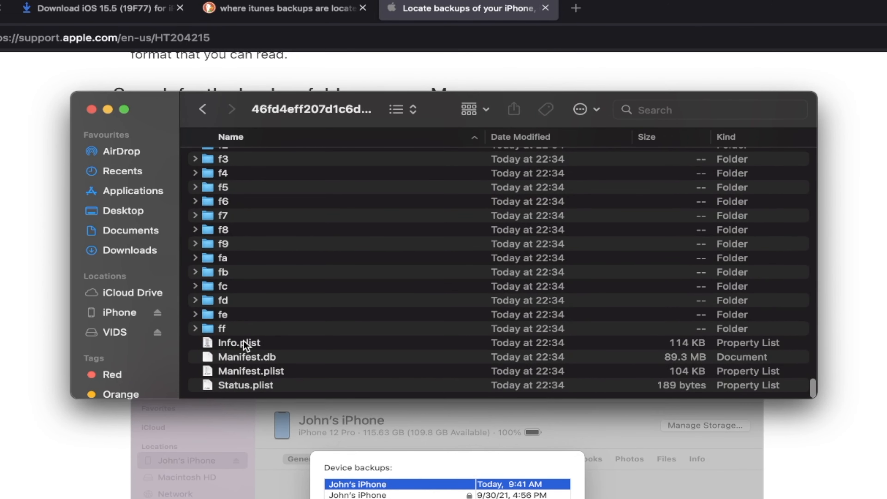
# - Open the backup's Info.plist with TextEdit via Open With > Other… from Applications
pyautogui.rightClick(243, 343)
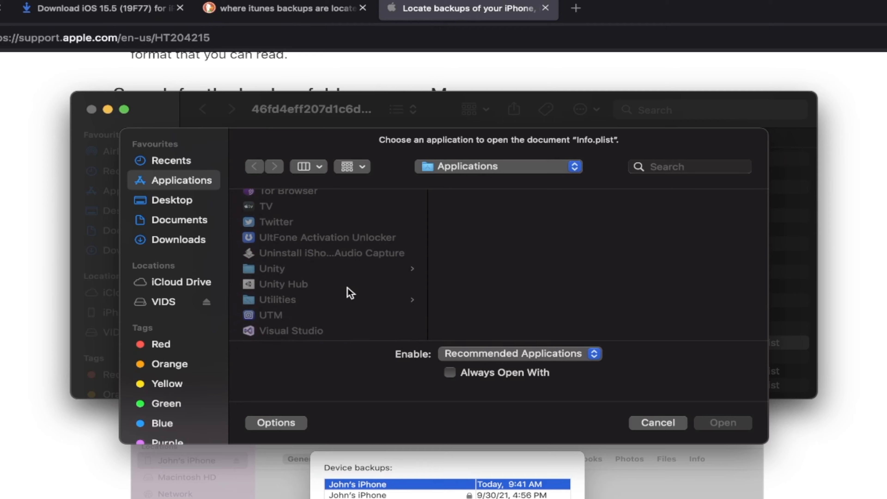
pyautogui.click(278, 212)
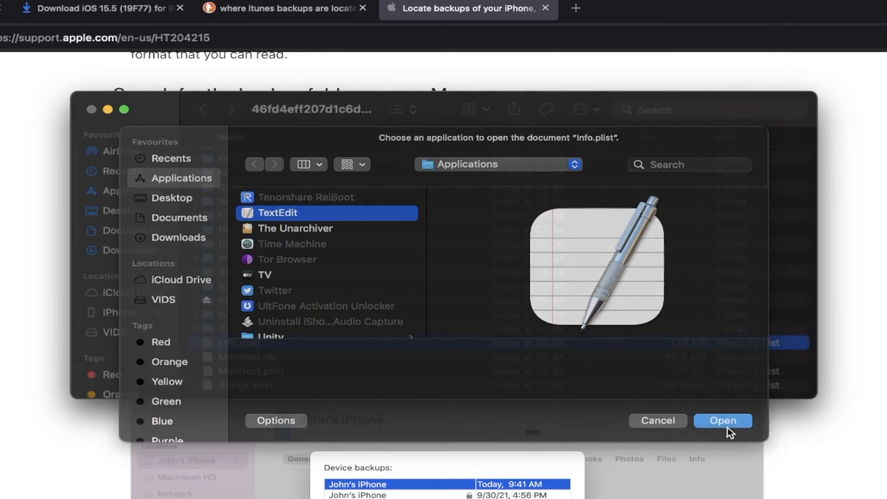
pyautogui.click(724, 420)
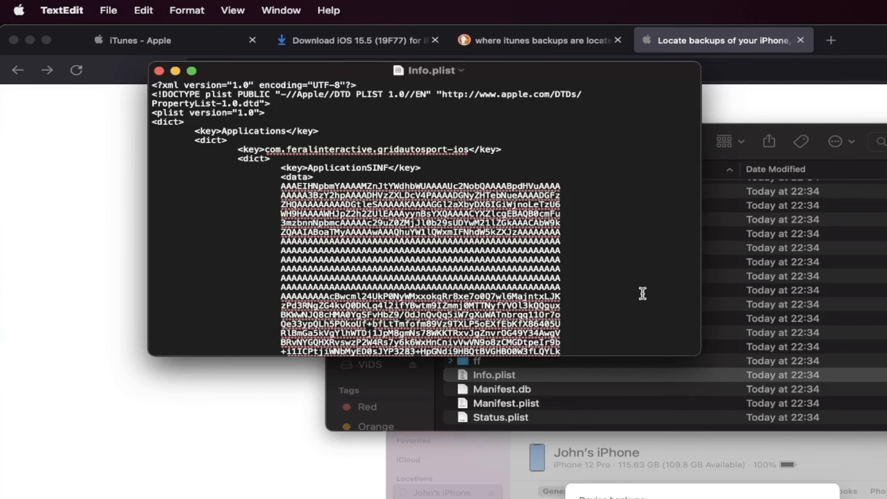
pyautogui.moveTo(545, 272)
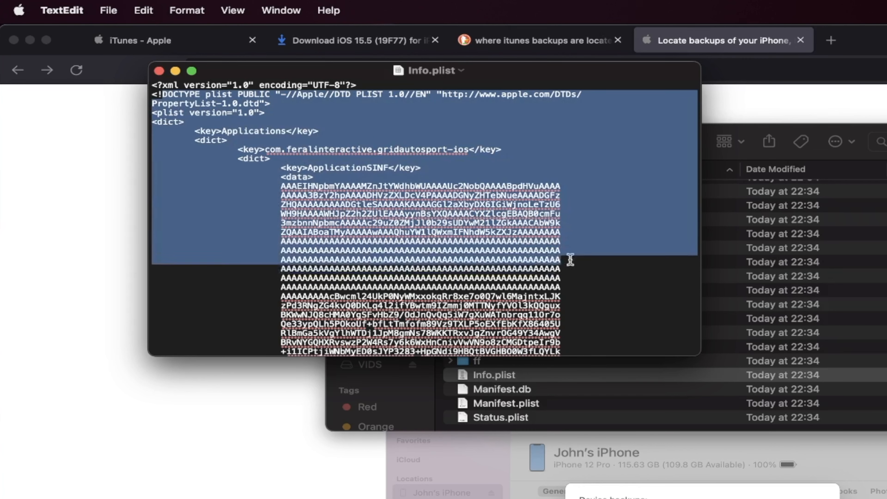
# - Deselect the document text and bring up the Edit menu's Find commands
pyautogui.click(556, 271)
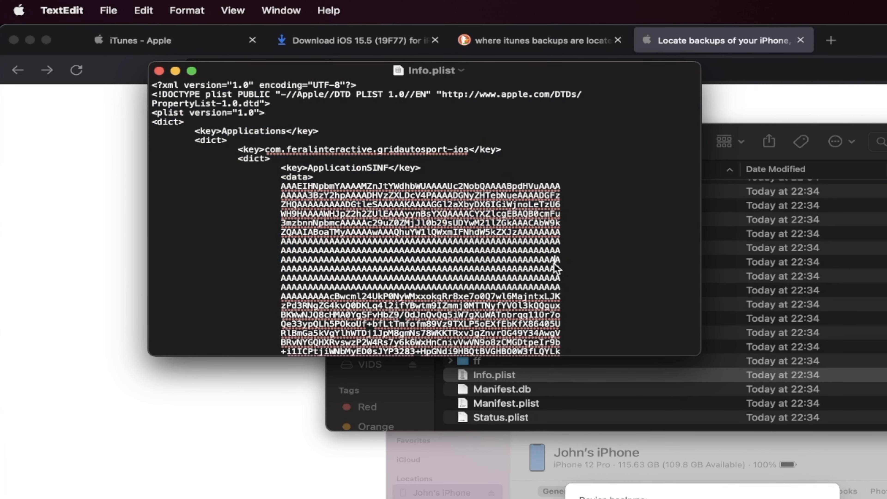
pyautogui.moveTo(220, 79)
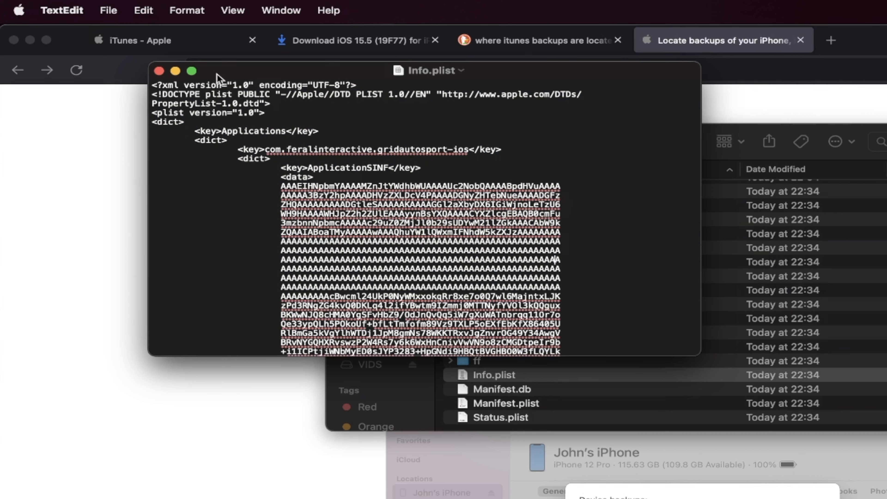
pyautogui.click(144, 10)
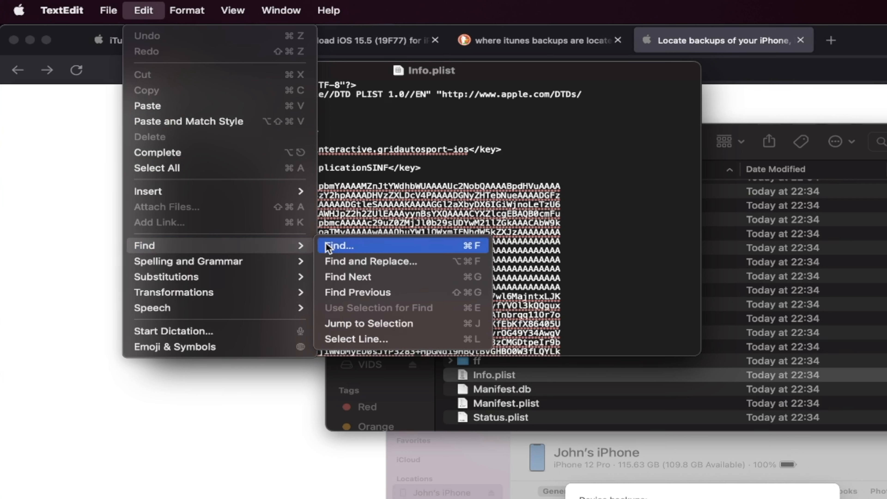
# - Find '16.' in Info.plist, overwrite the Product Version with 15, and save the file
pyautogui.click(338, 251)
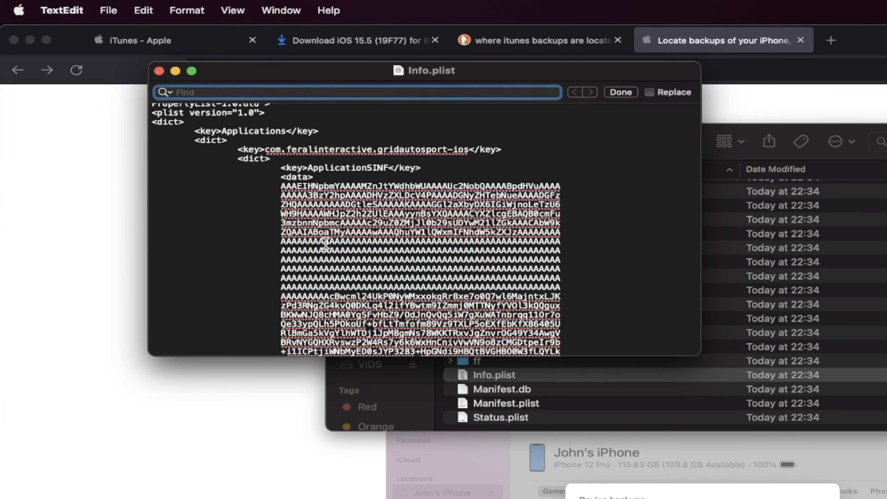
pyautogui.write('16.0')
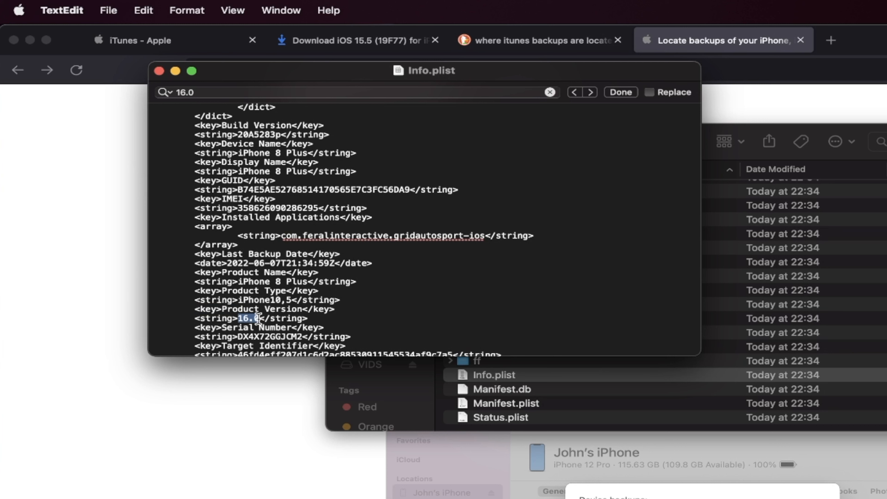
pyautogui.write('15')
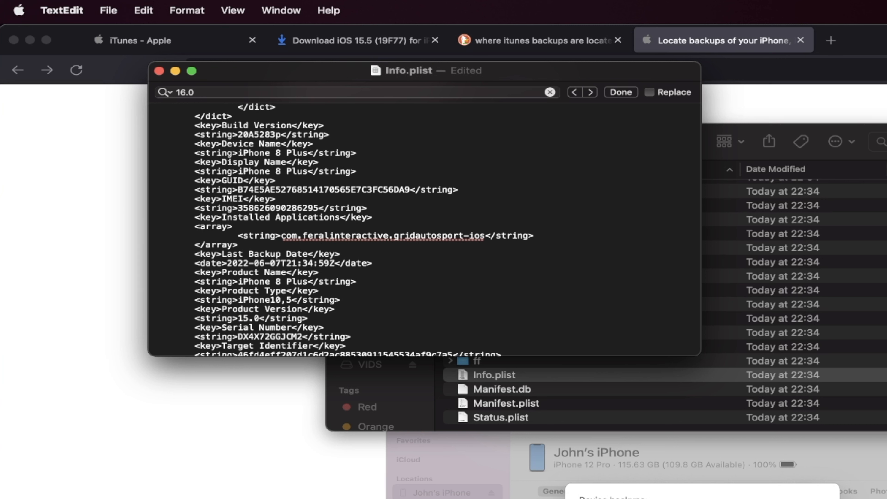
pyautogui.click(109, 11)
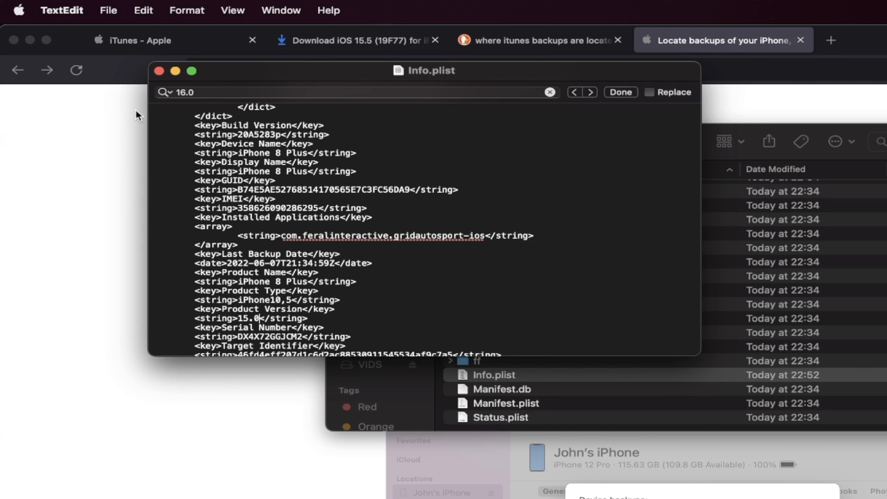
pyautogui.moveTo(289, 165)
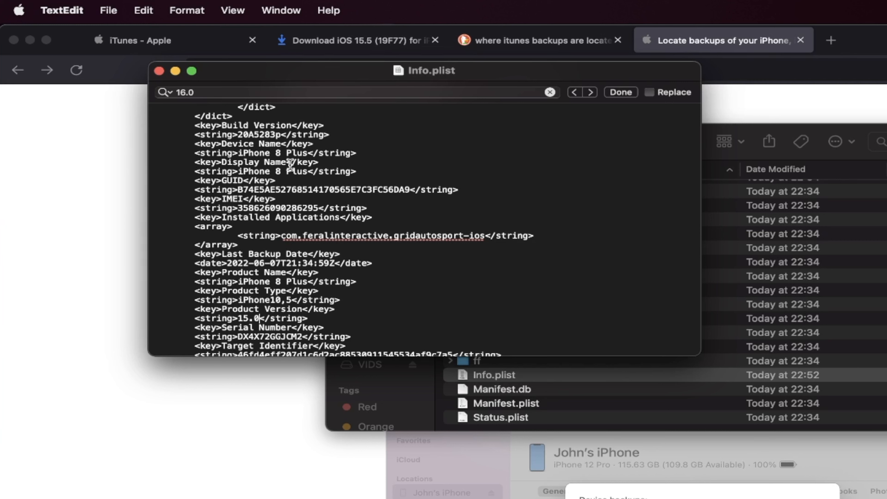
pyautogui.moveTo(253, 322)
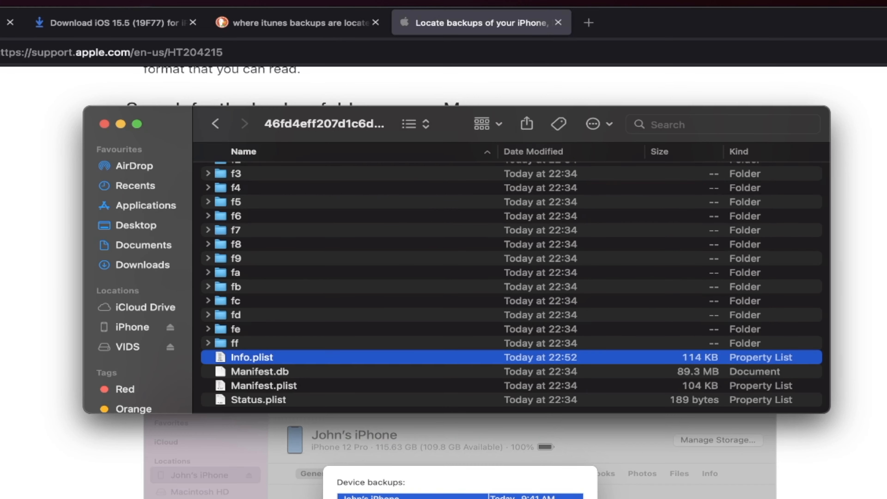
pyautogui.moveTo(118, 337)
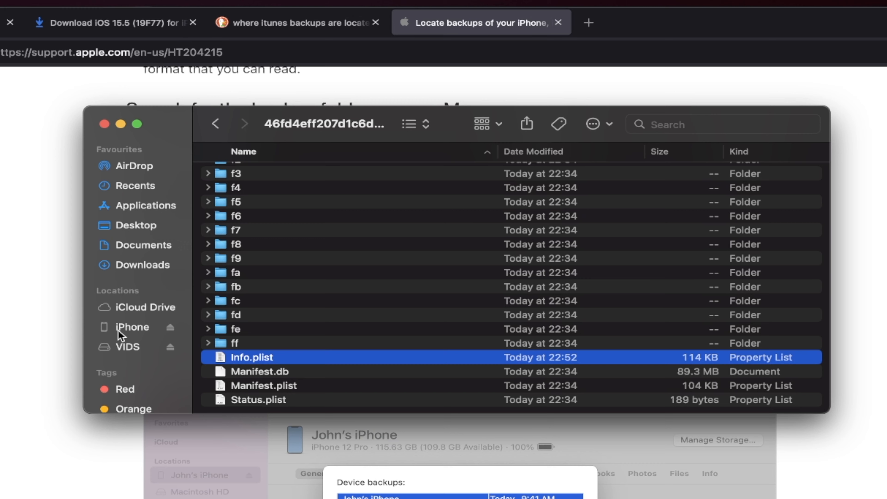
# - On the iPhone's device page, continue with 'Restore from this backup: iPhone 8 Plus'
pyautogui.click(131, 327)
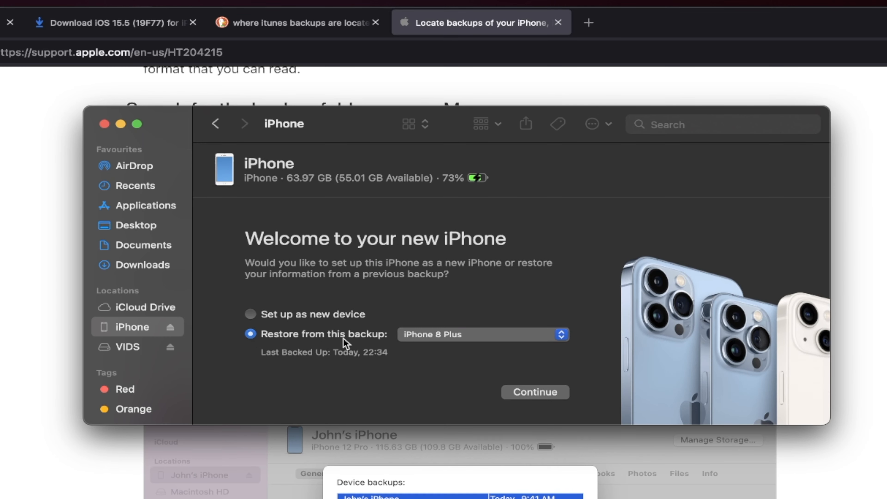
pyautogui.moveTo(461, 385)
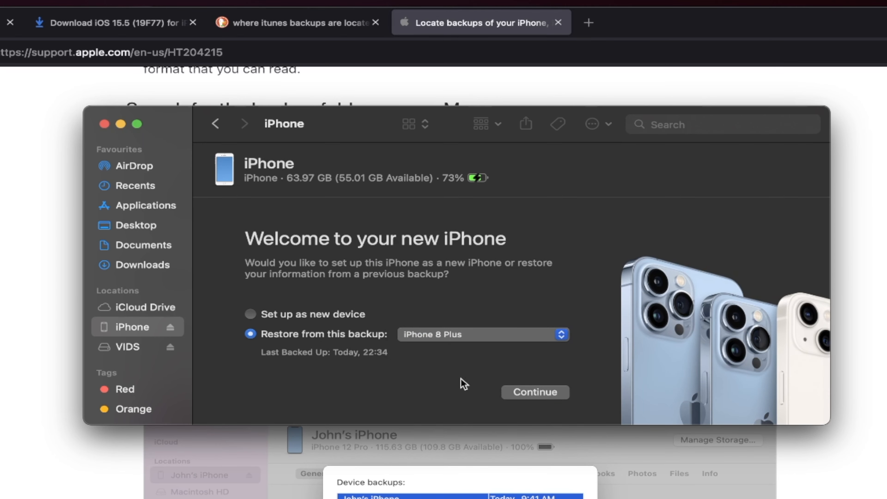
pyautogui.click(535, 391)
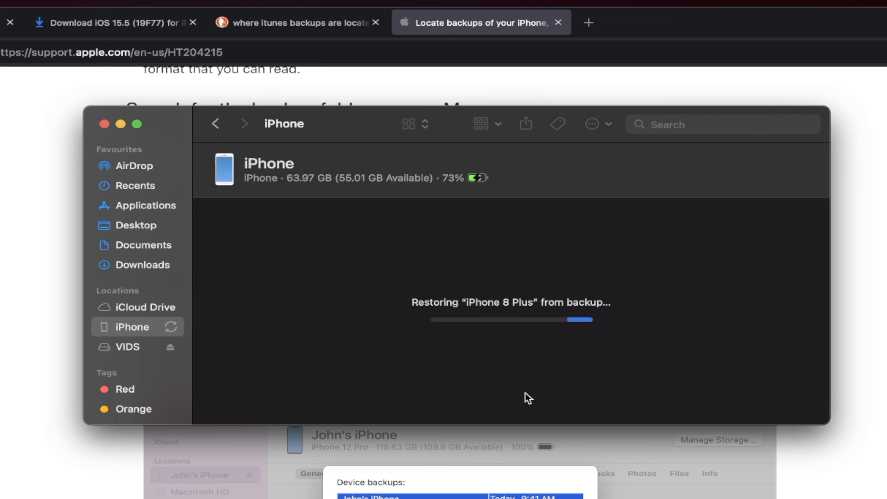